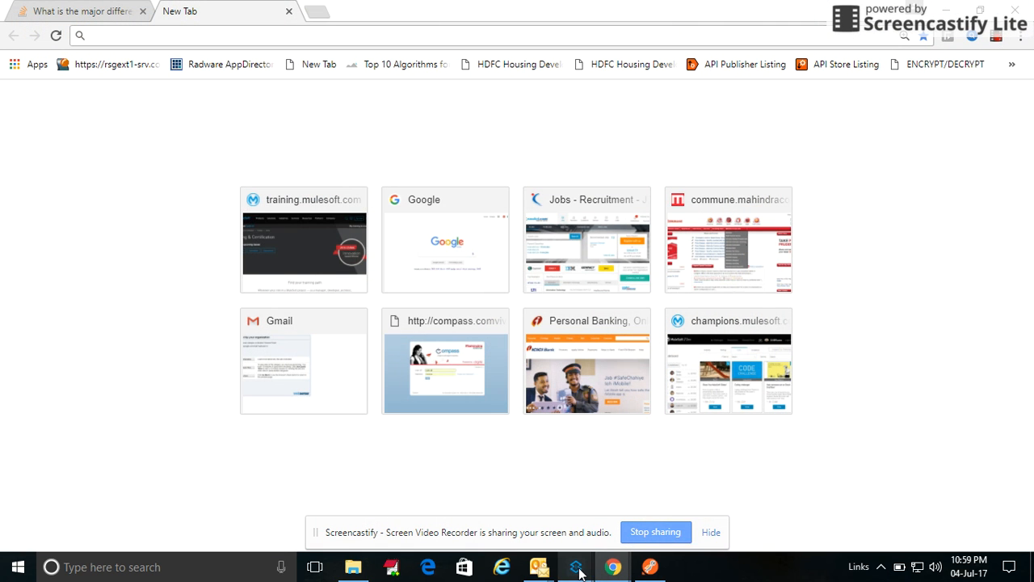
Step: Switch to Anypoint Studio and show the New submenu in Package Explorer
left_click(575, 567)
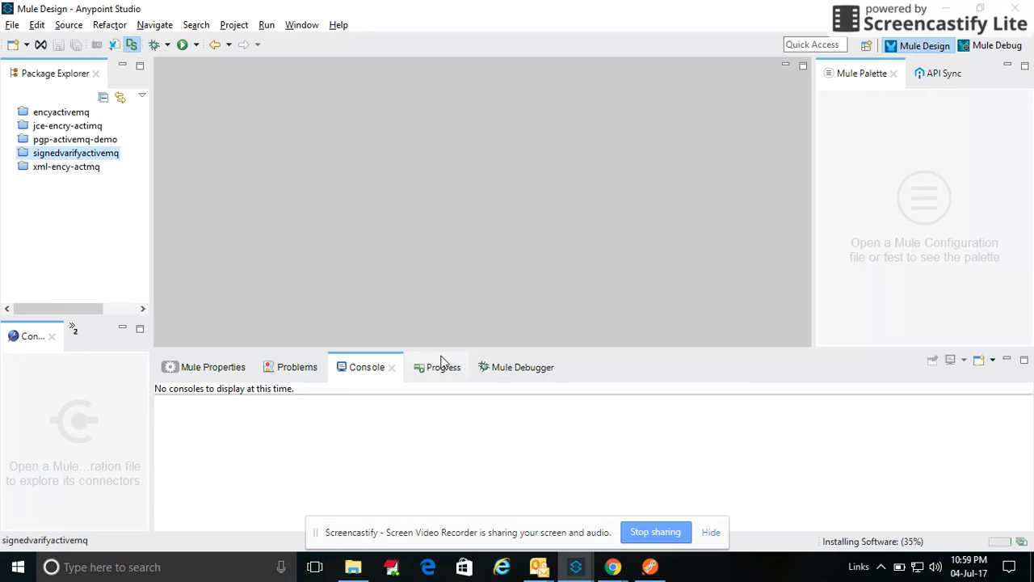
mouse_move(52, 211)
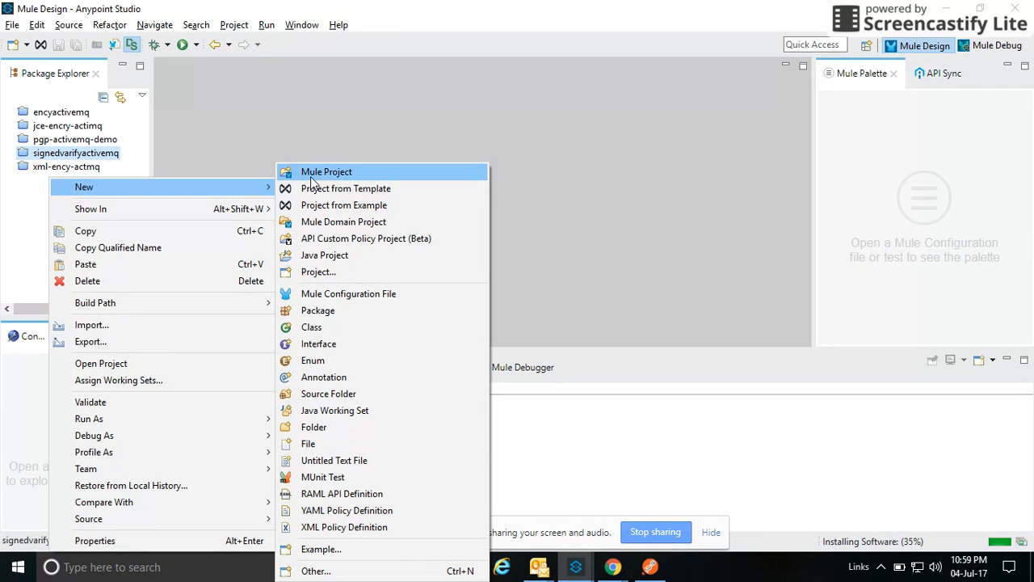
Step: Create a new Mule Project named 'jcmvm'
left_click(327, 171)
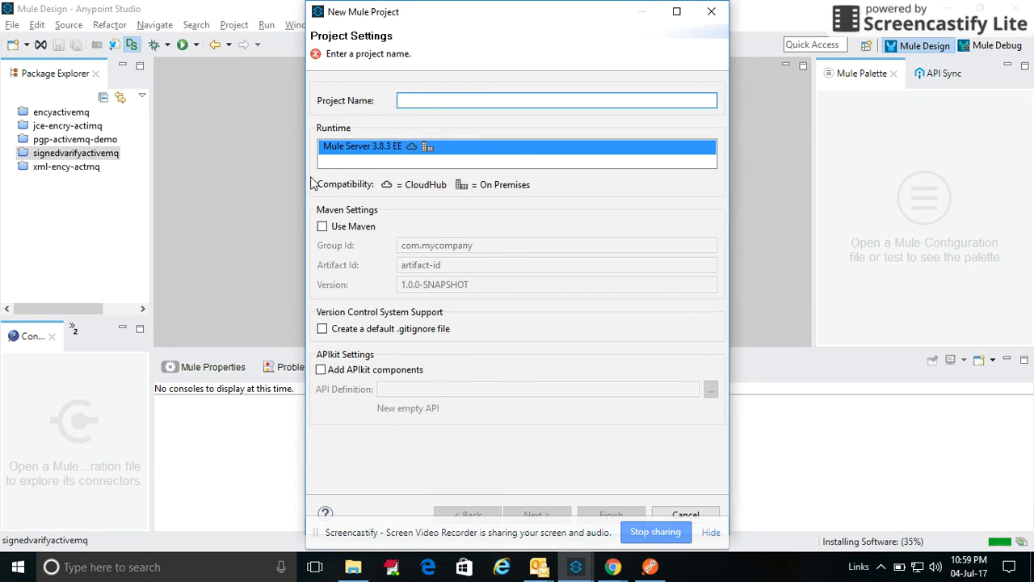
type("j")
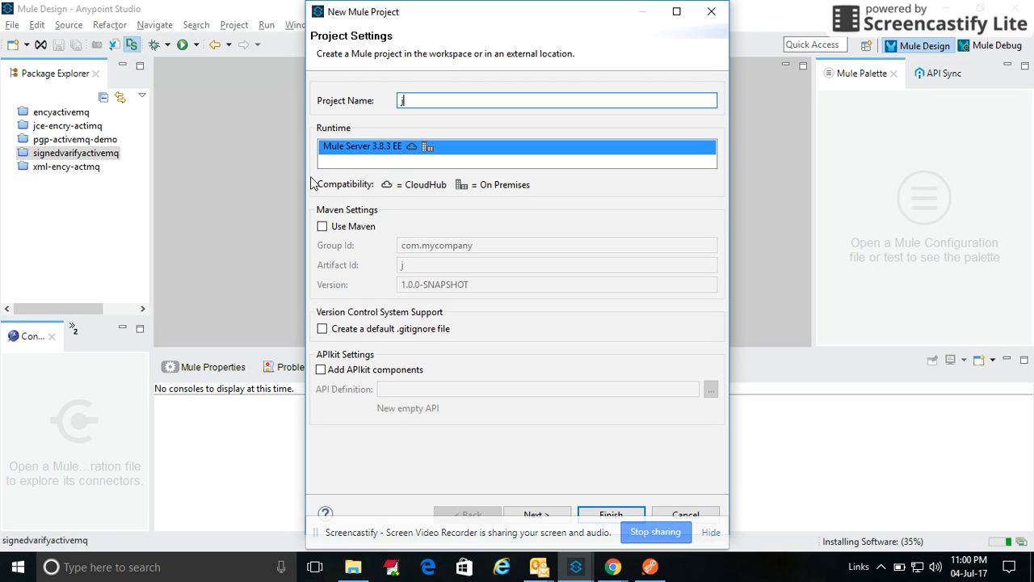
type("cm")
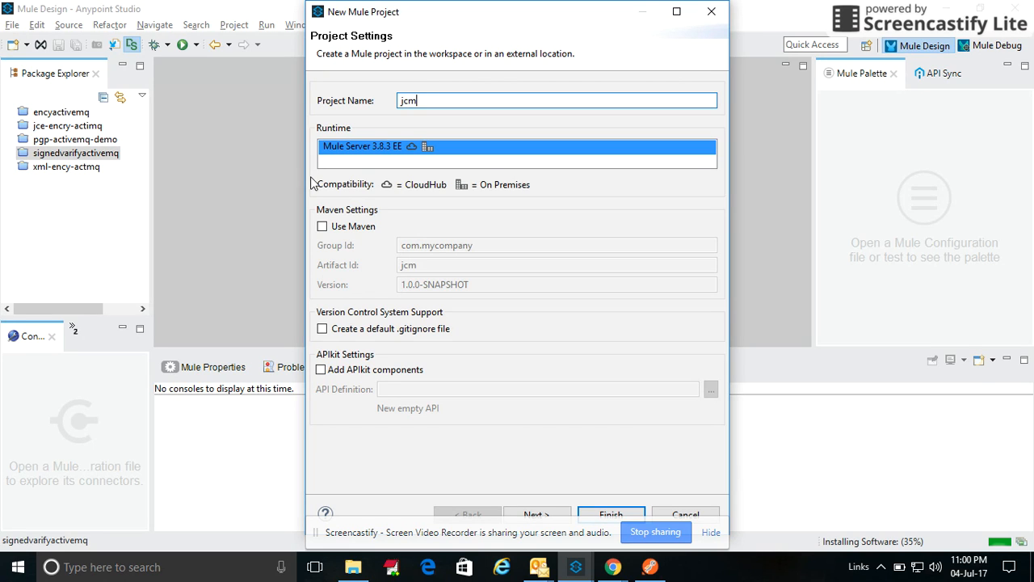
type("vm")
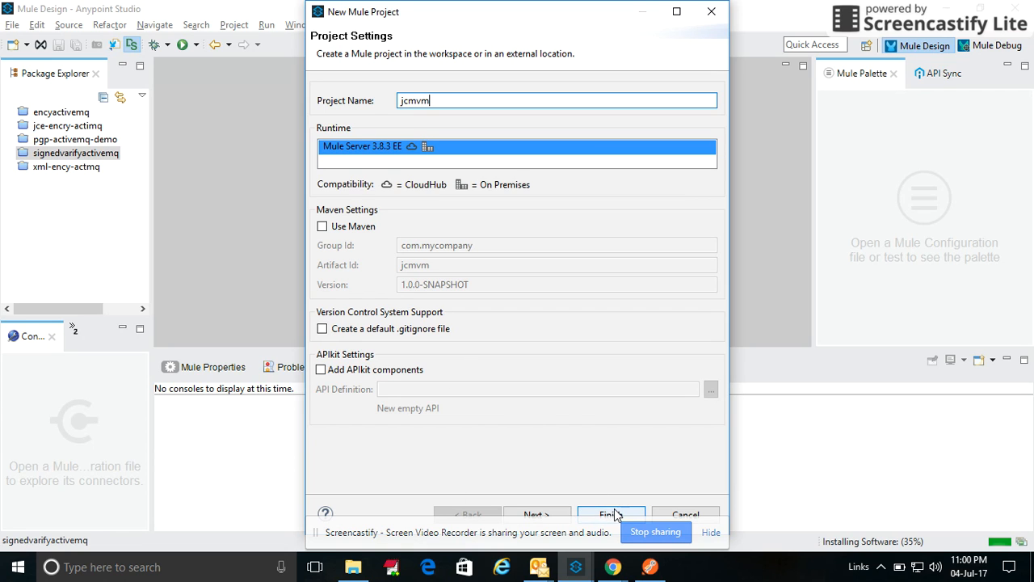
left_click(612, 515)
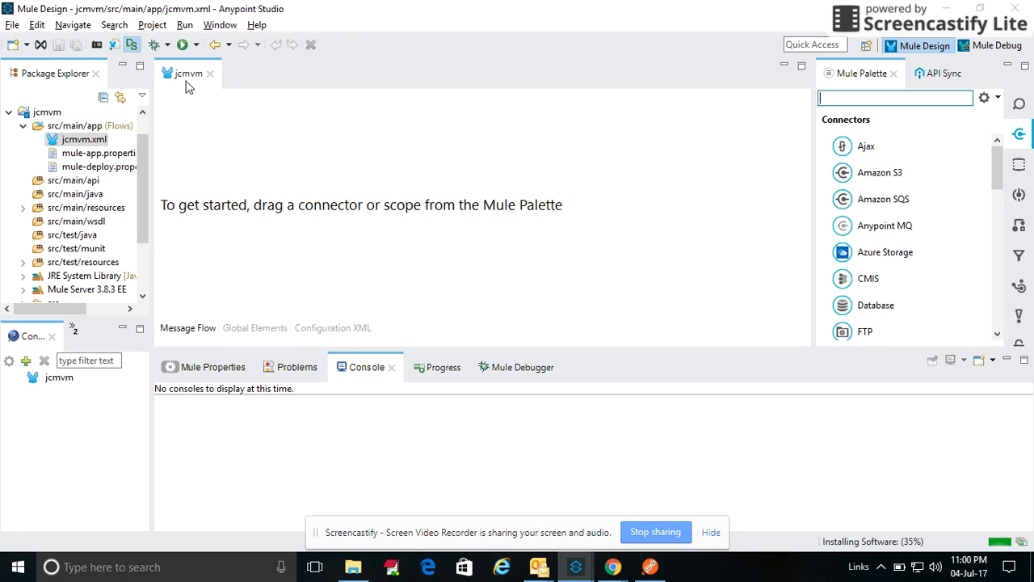
mouse_move(351, 152)
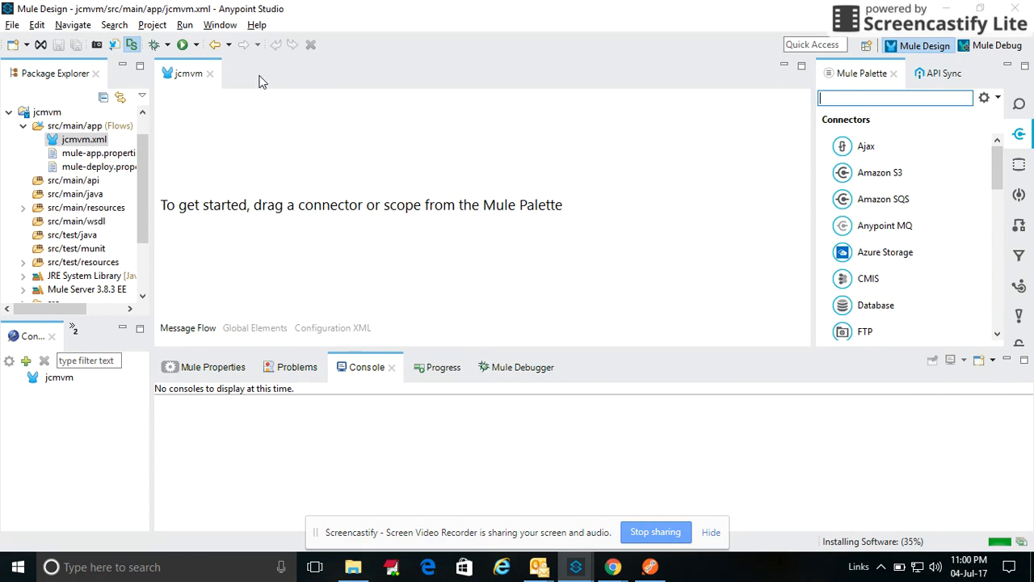
Step: Drag HTTP, String to Byte Array, Encryption, VM and Set Payload from the palette into the flow
type("h")
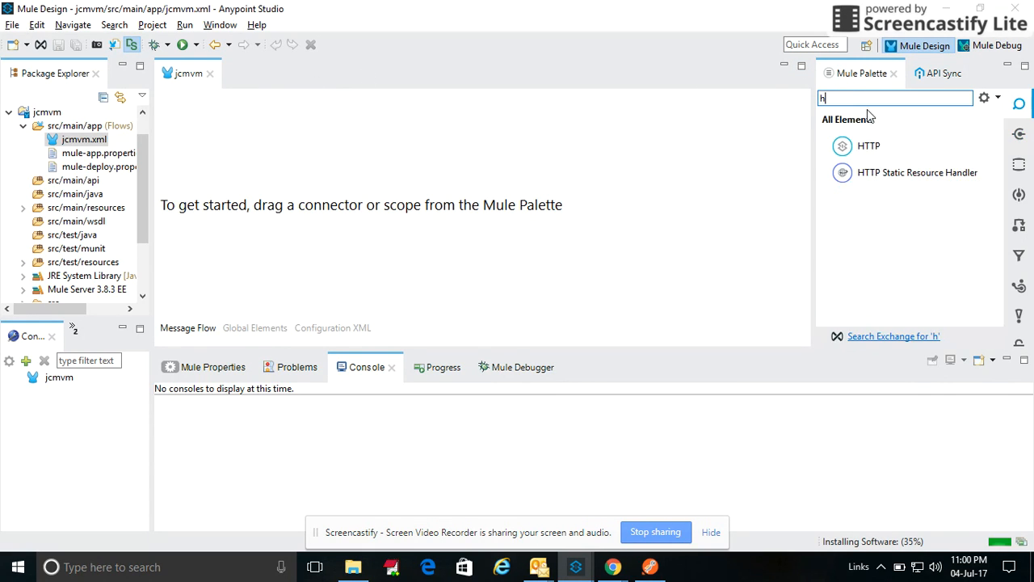
type("t")
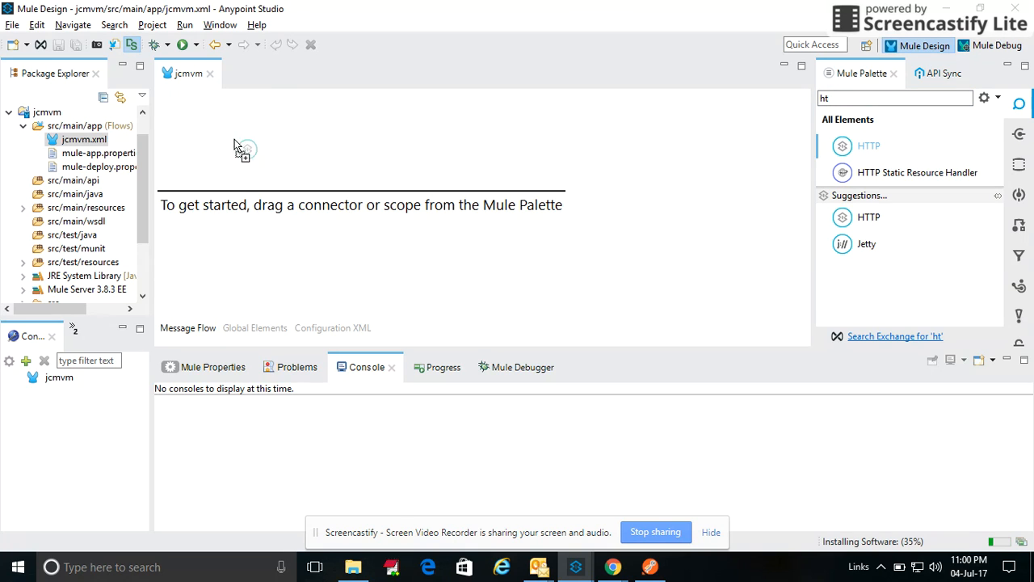
left_click_drag(869, 145, 198, 173)
type("b")
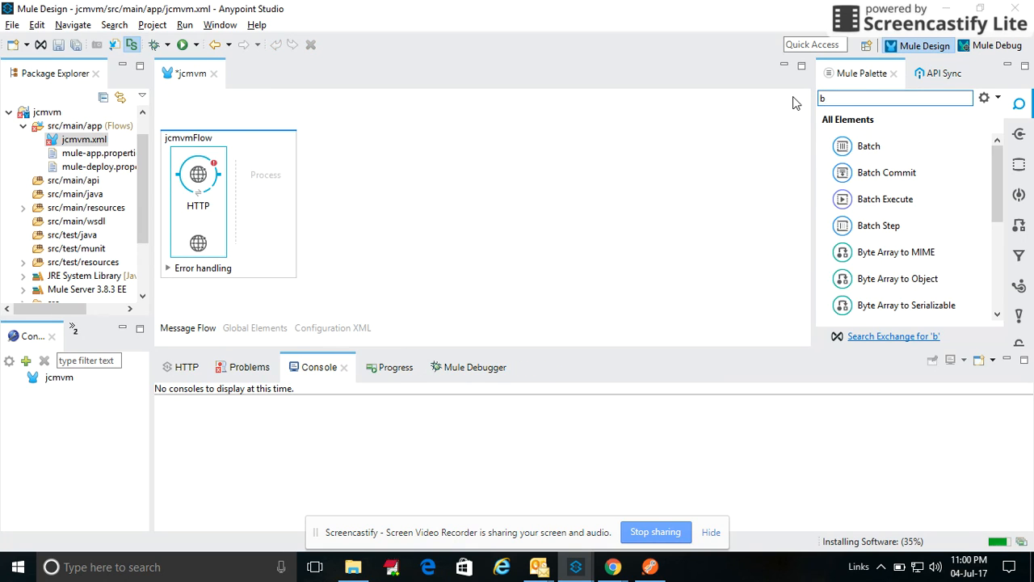
type("yte")
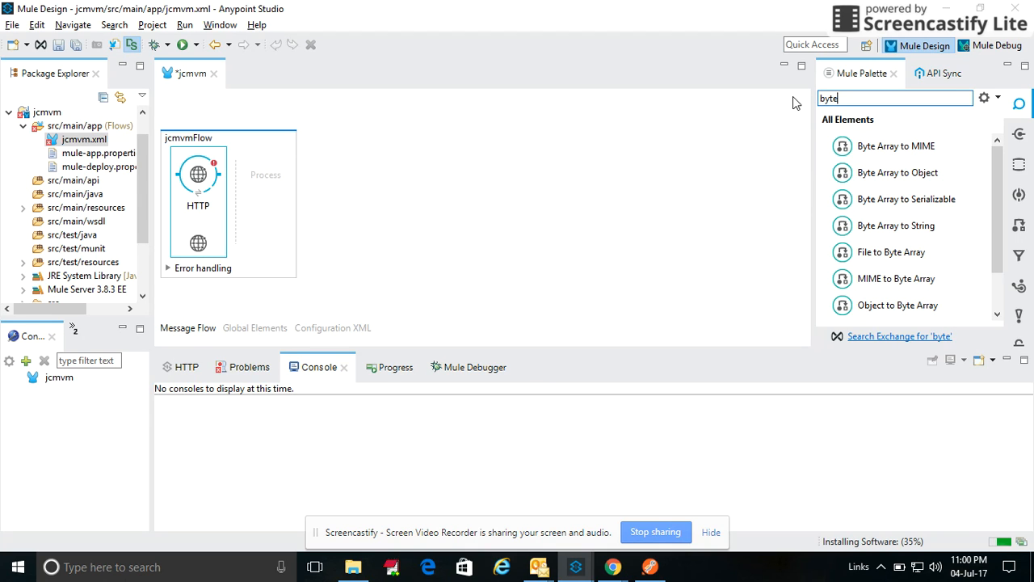
type("to")
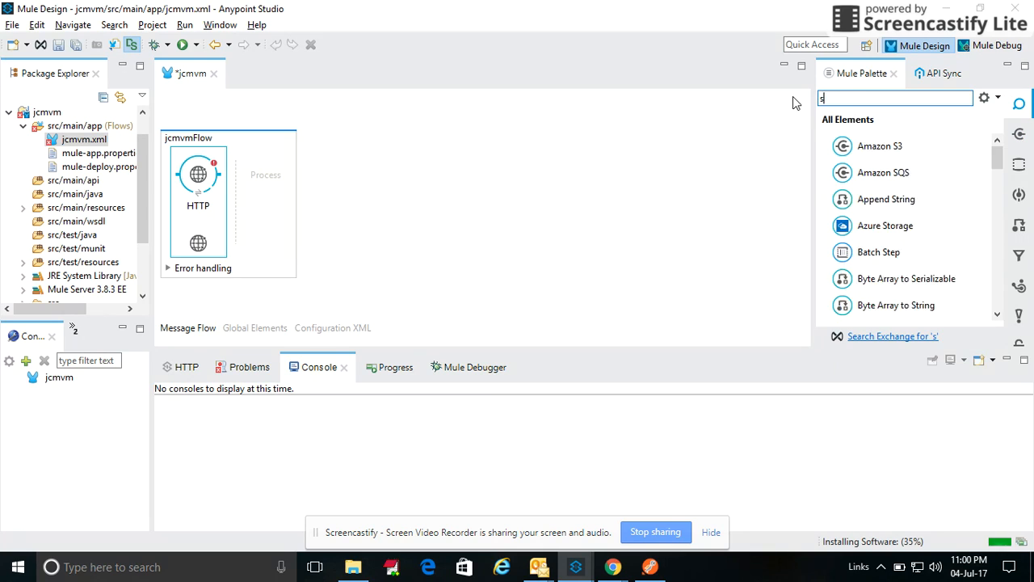
type("tring to")
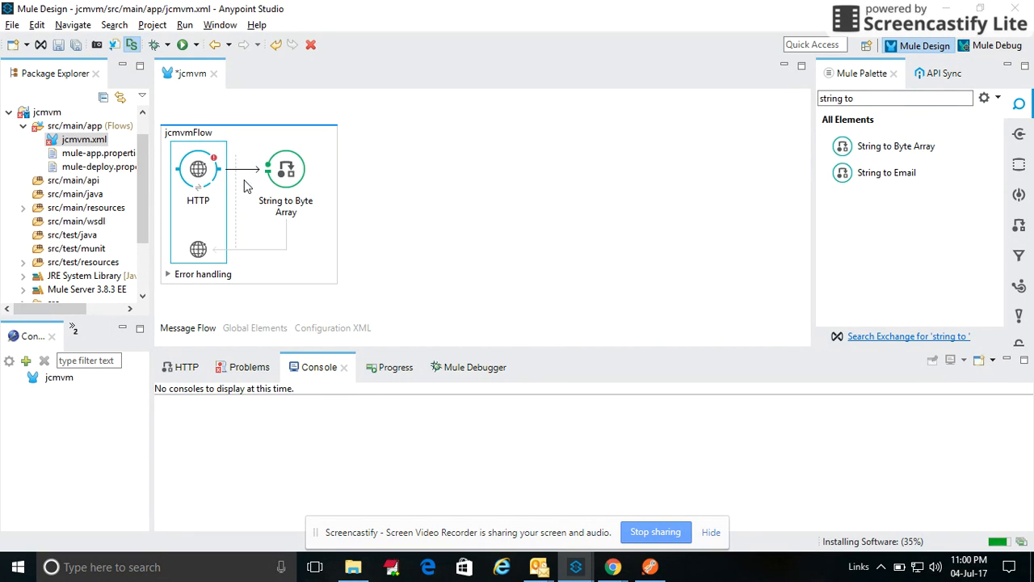
left_click(286, 168)
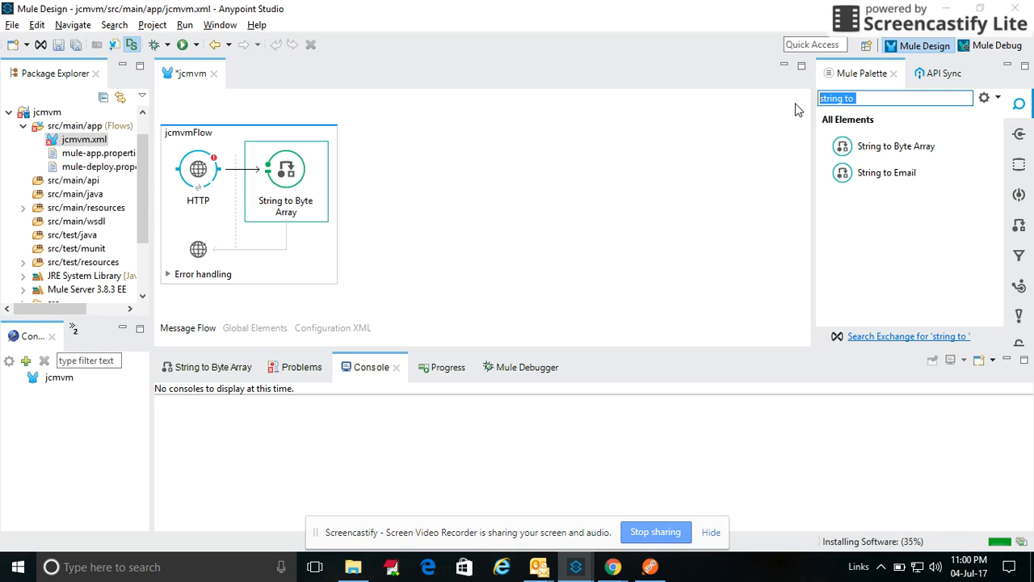
type("enc")
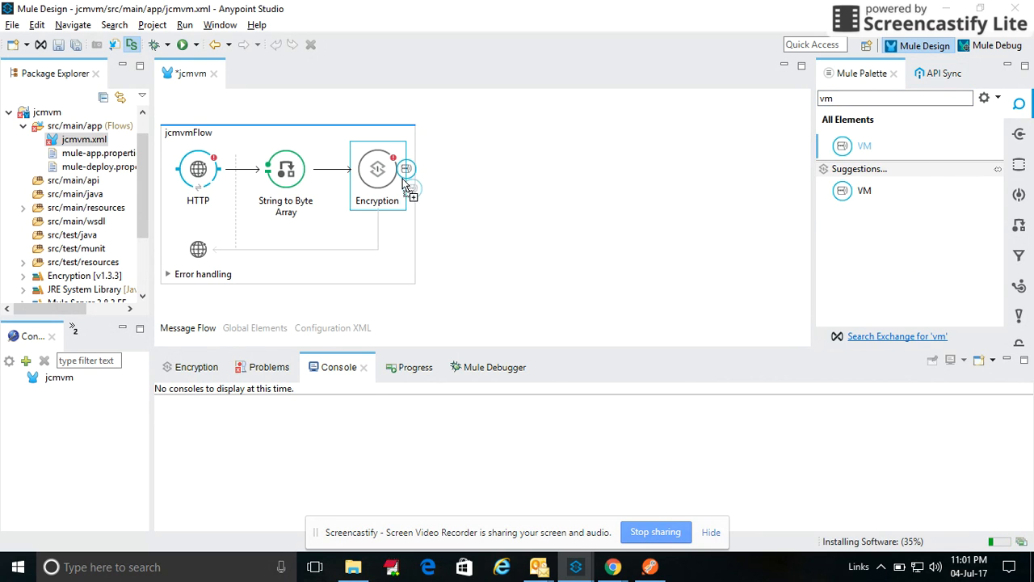
left_click_drag(864, 145, 456, 170)
type("set")
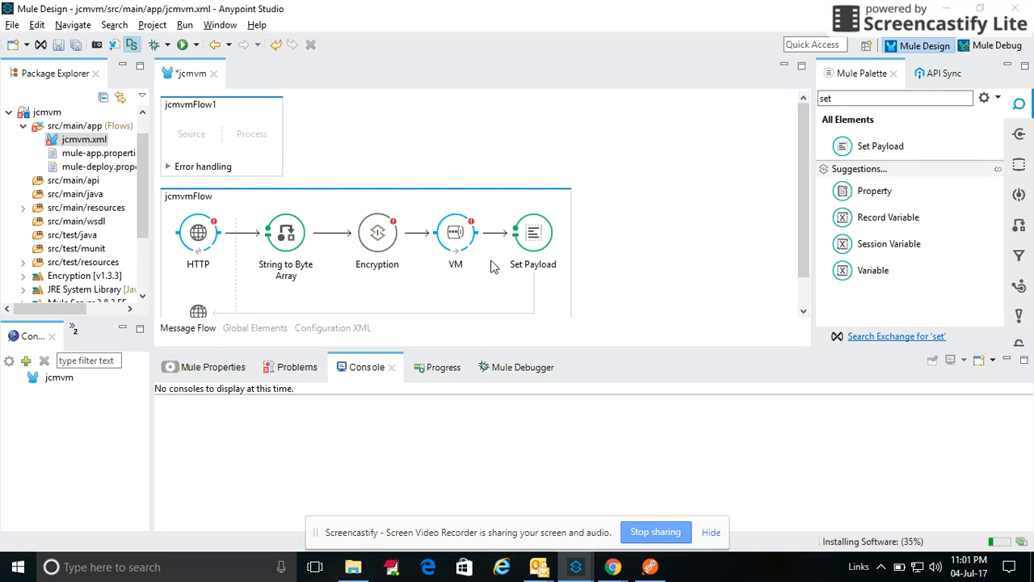
mouse_move(243, 113)
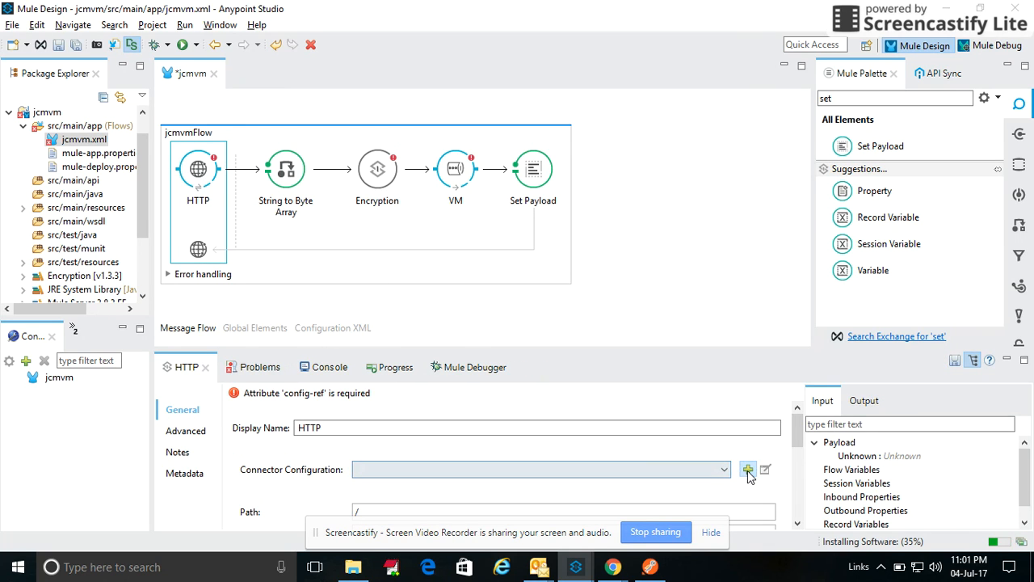
Step: Add an HTTP listener configuration, set path /jvmvm and allow only POST
left_click(747, 470)
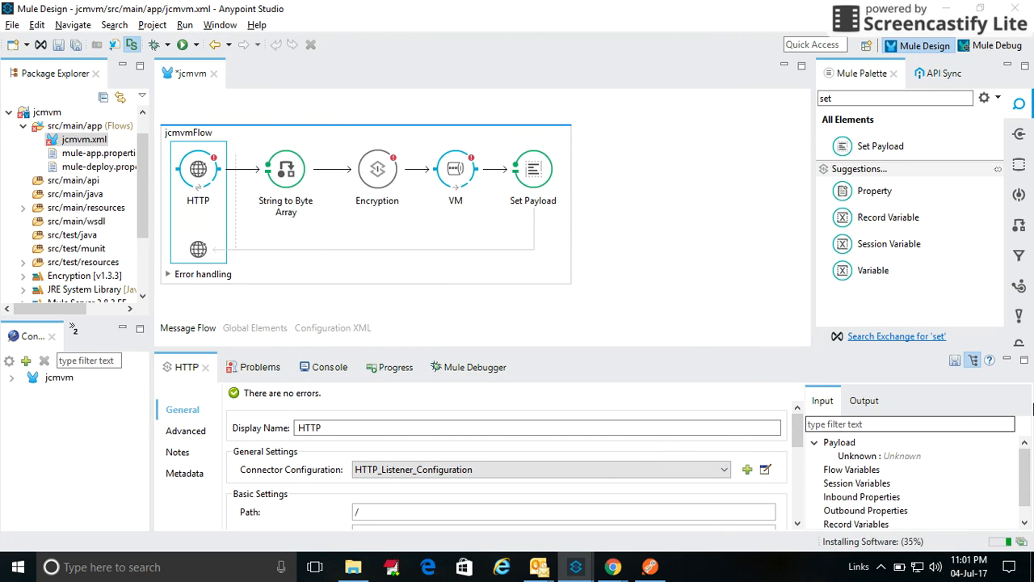
mouse_move(645, 512)
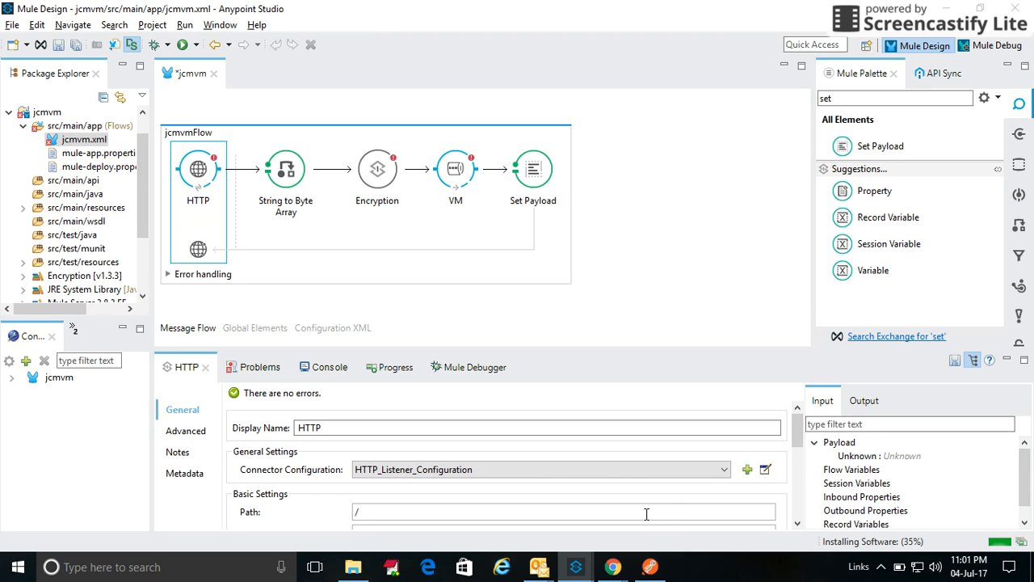
type("jv")
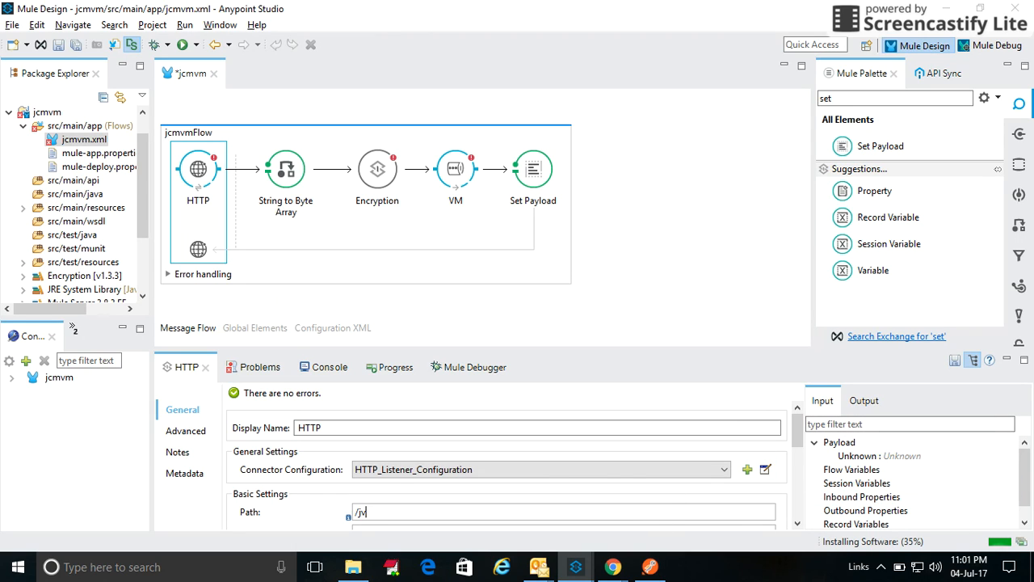
type("m")
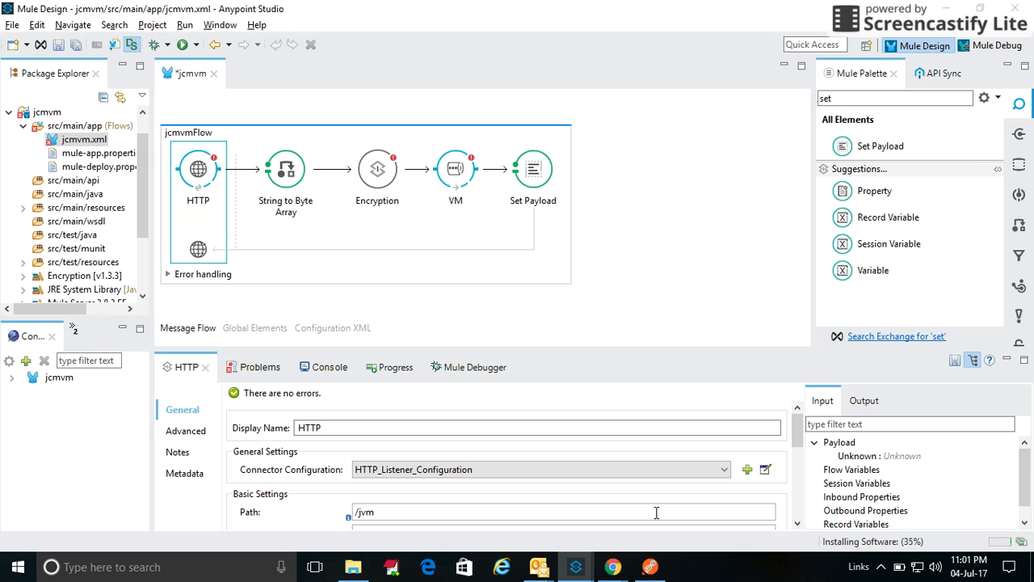
type("vm")
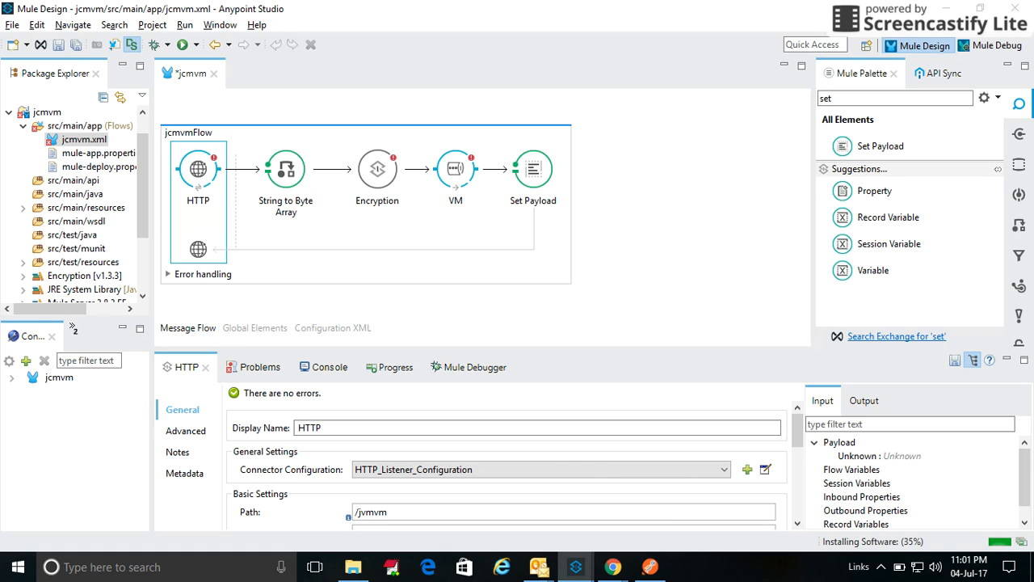
scroll("down", 3)
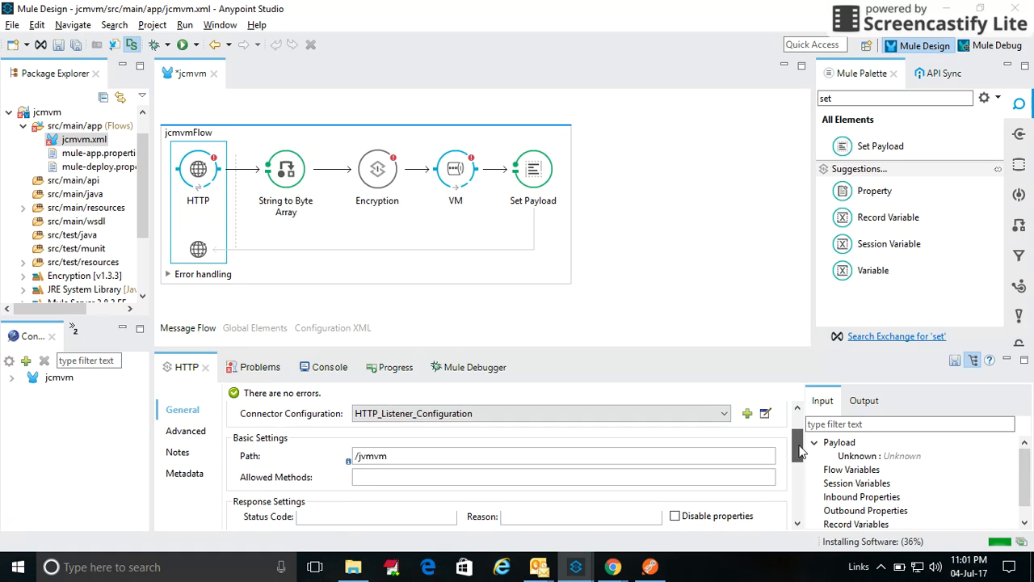
type("P")
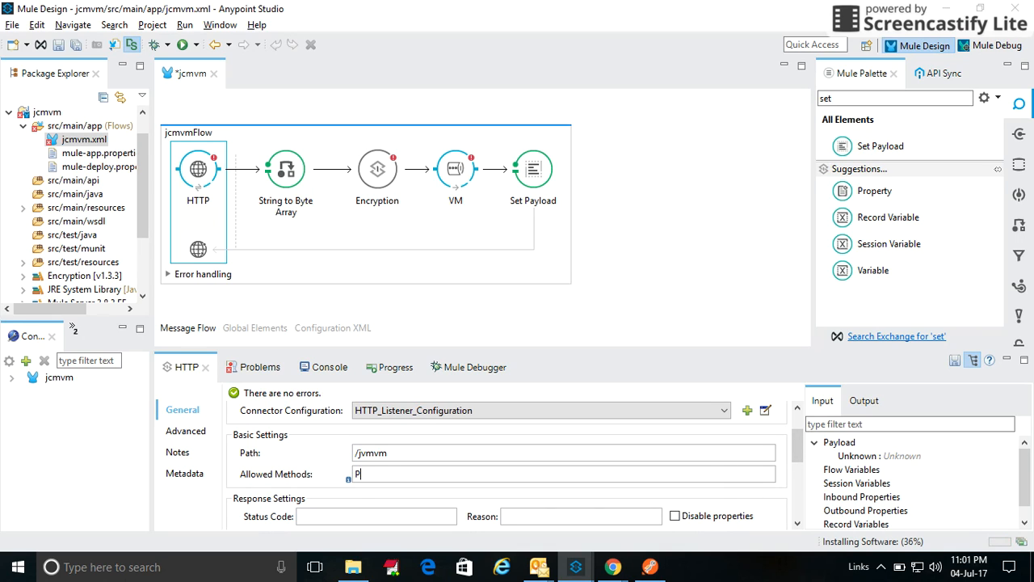
type("OST")
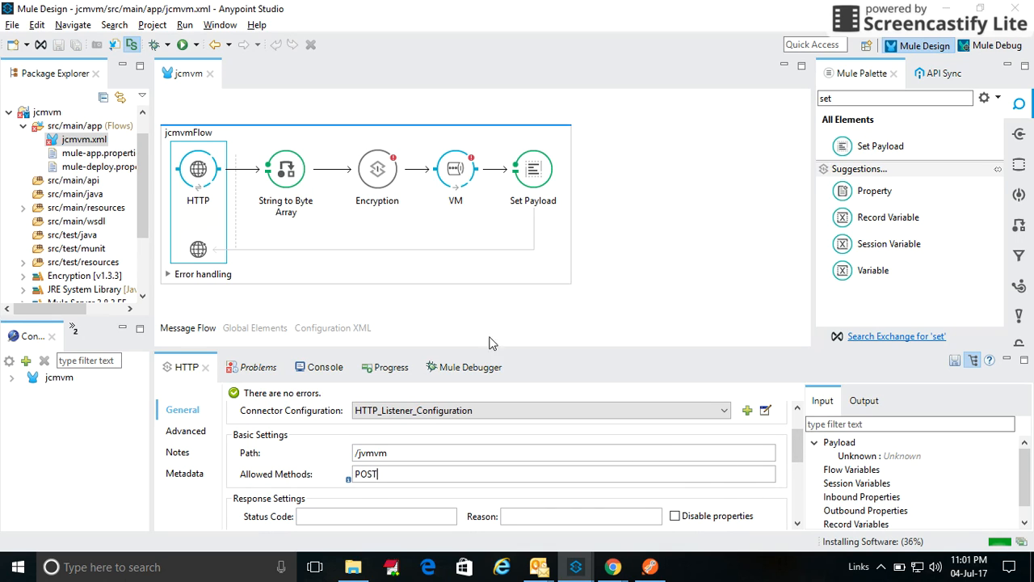
left_click(376, 168)
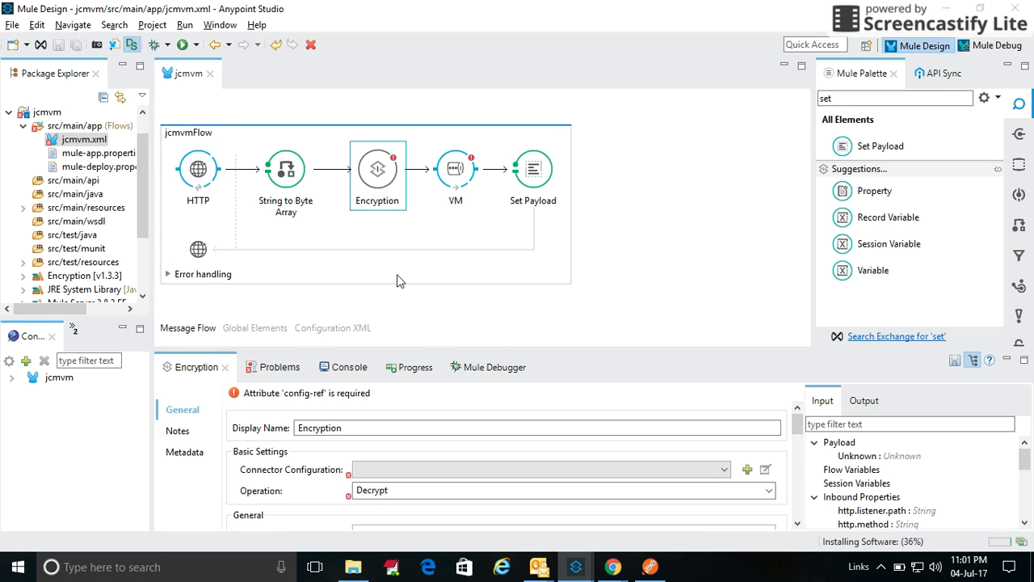
Step: Add a JCE encrypter configuration with a defined key and set the operation to Encrypt
left_click(747, 470)
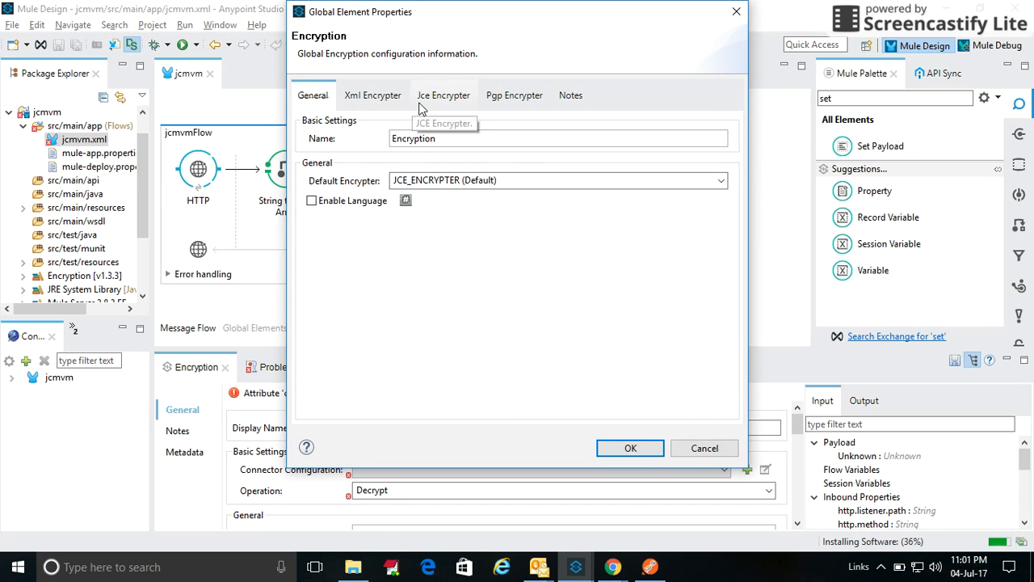
left_click(443, 95)
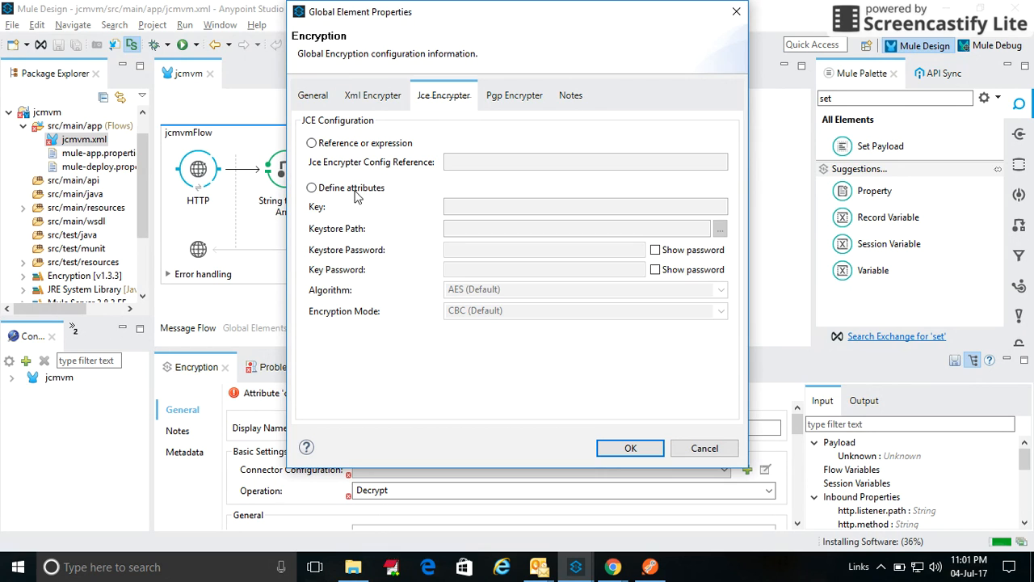
left_click(312, 188)
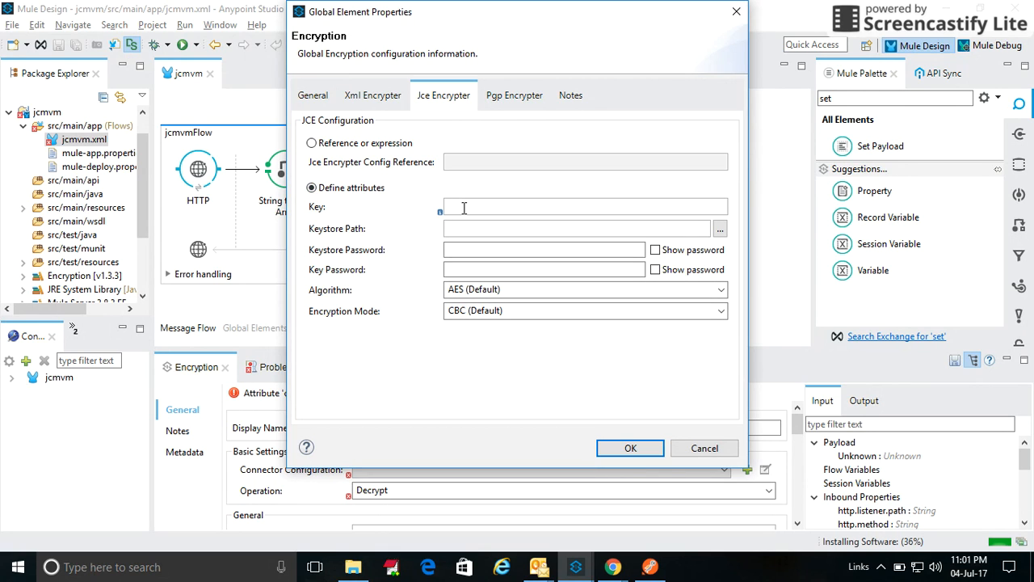
type("mahindracom")
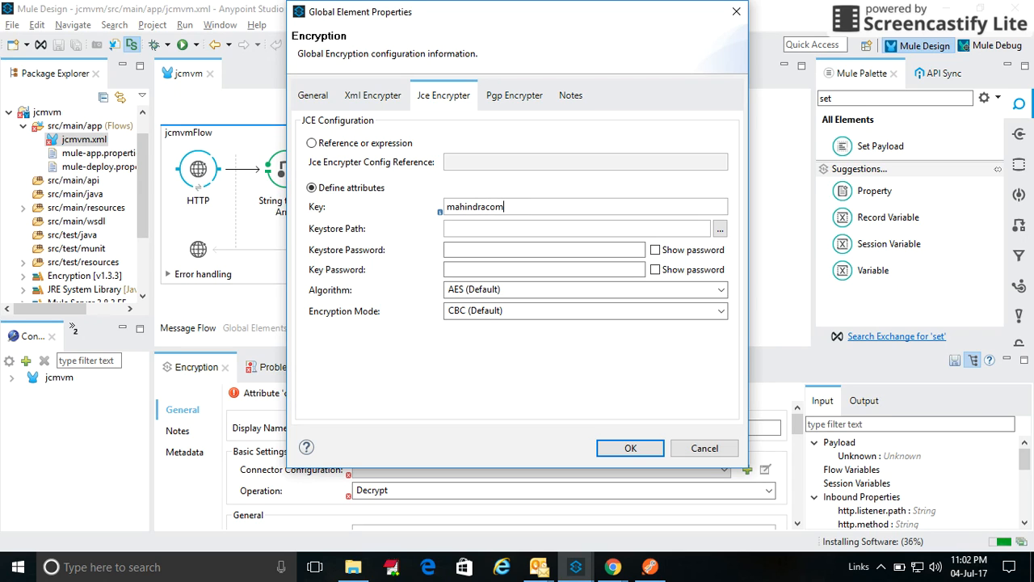
type("viva1")
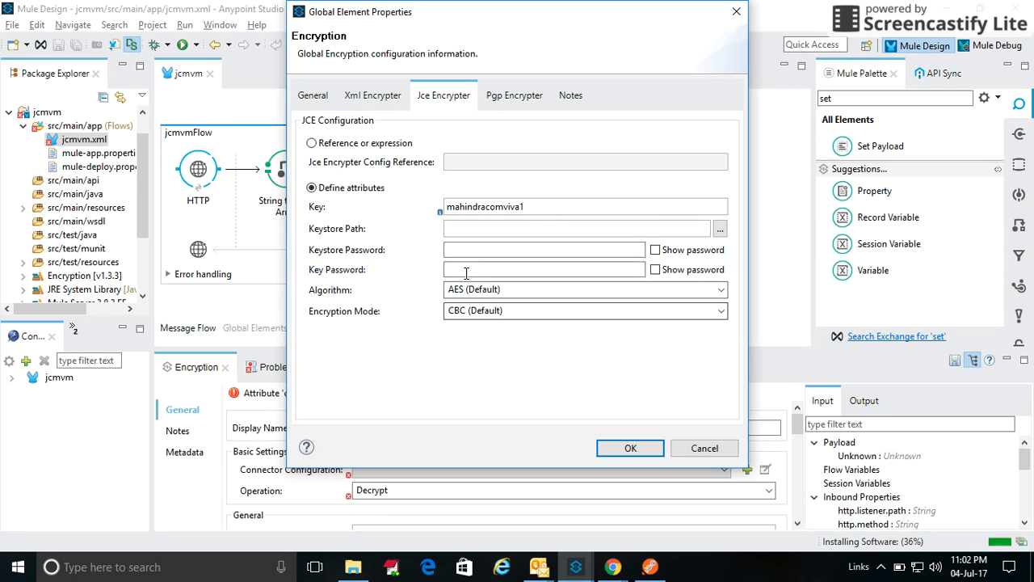
mouse_move(607, 401)
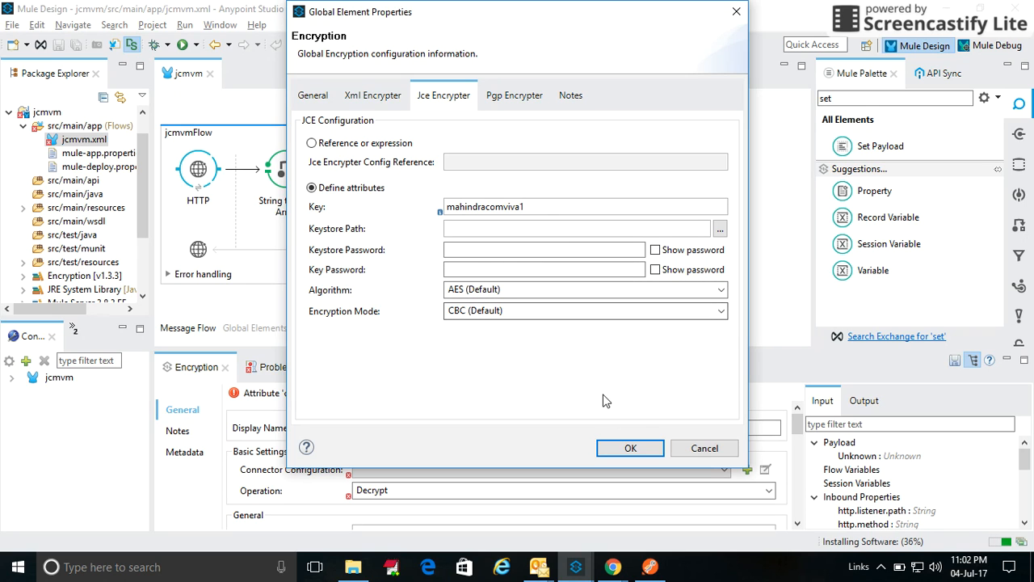
left_click(630, 448)
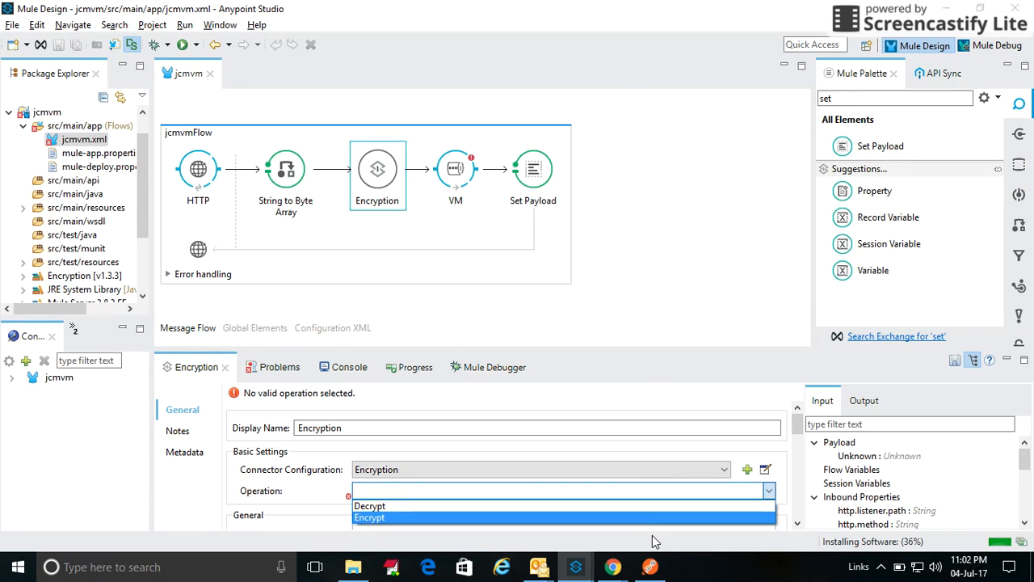
left_click(767, 490)
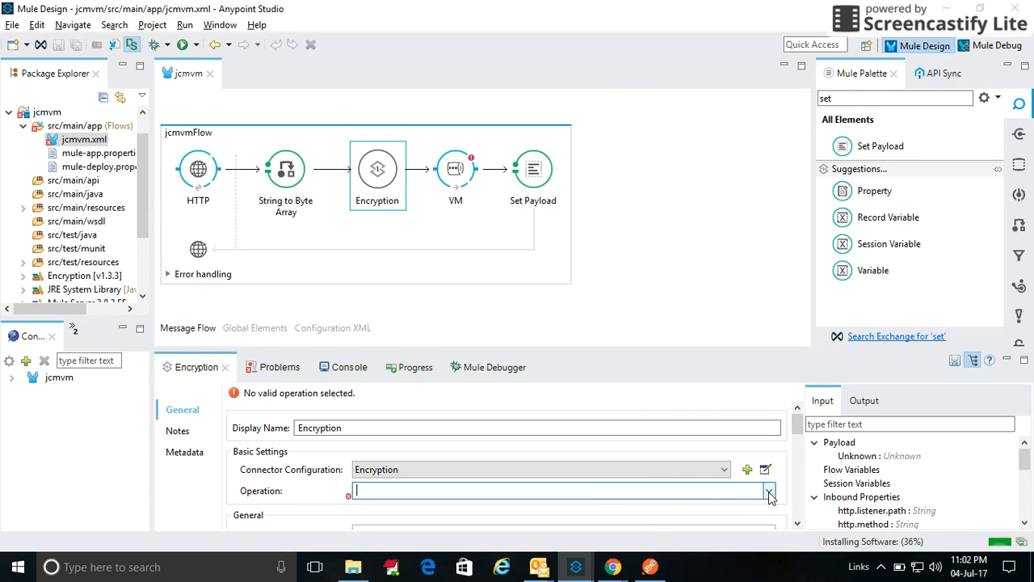
left_click(768, 491)
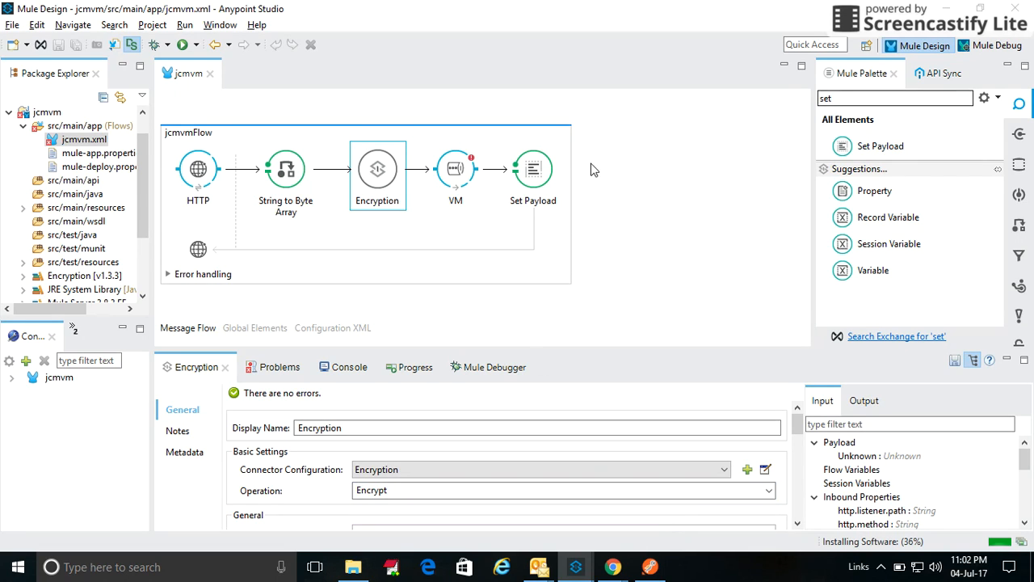
Step: Give the first flow's VM step queue path jcevmqueue and a new VM connector configuration
left_click(455, 169)
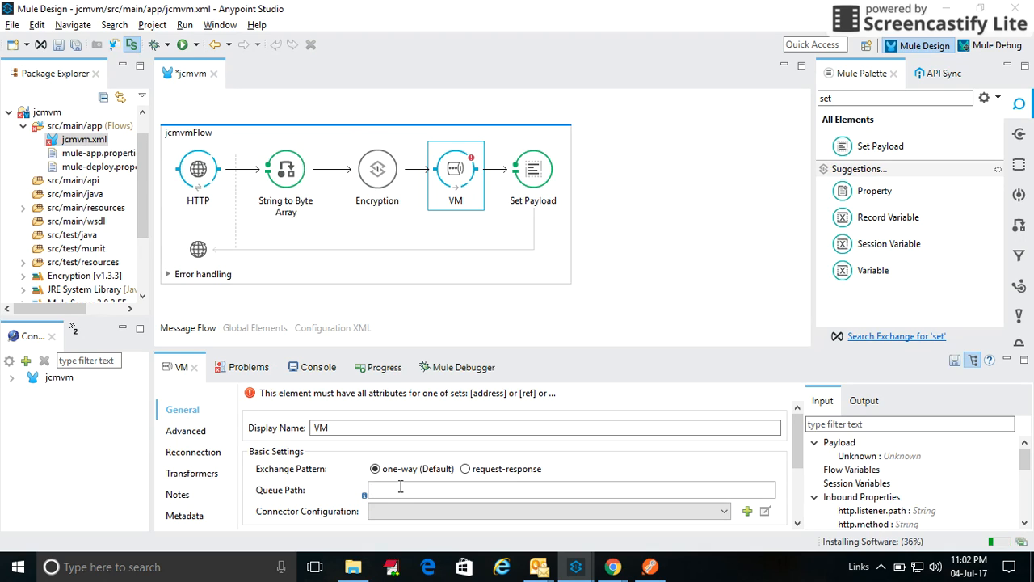
type("m")
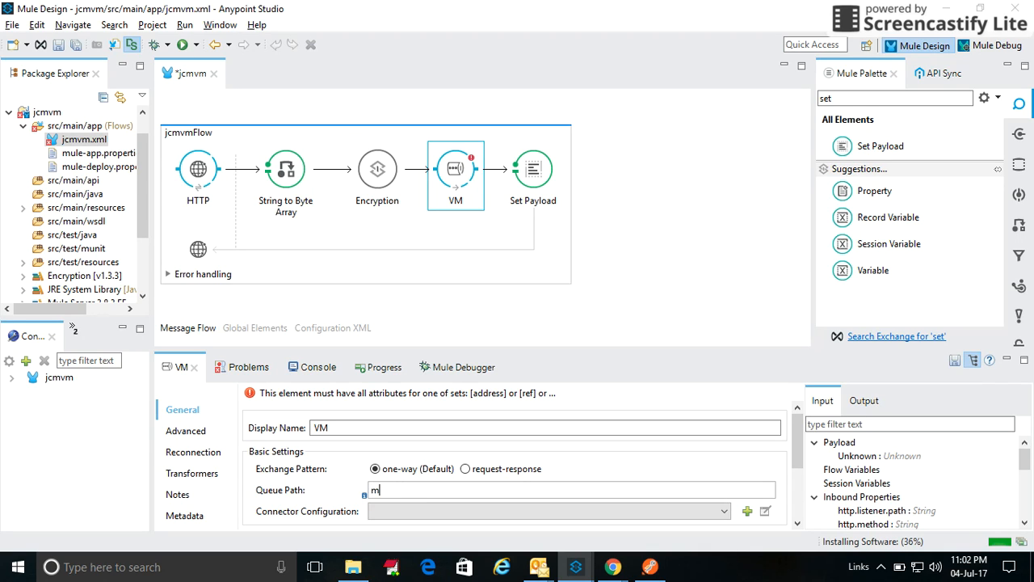
key("Backspace")
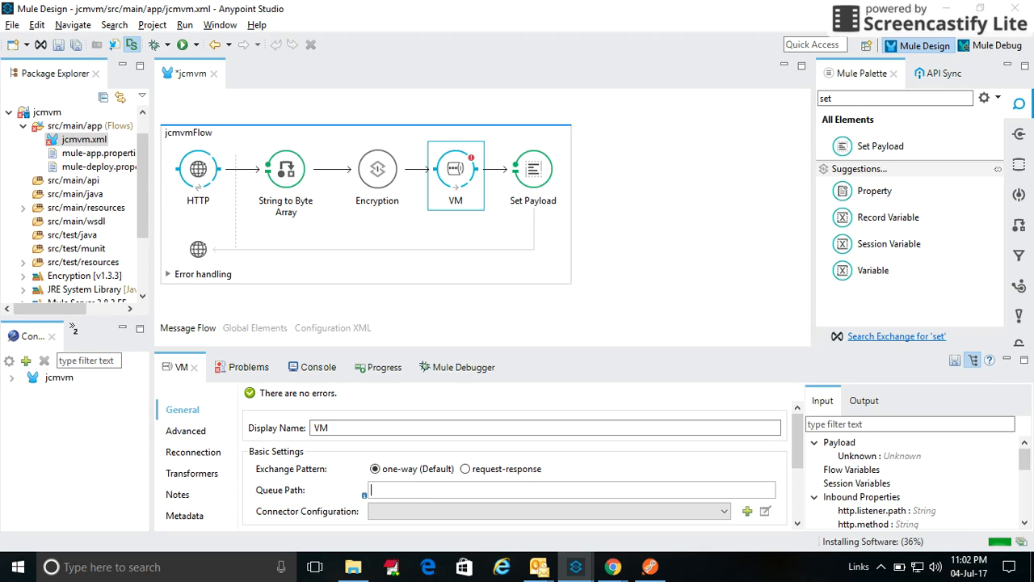
type("jce")
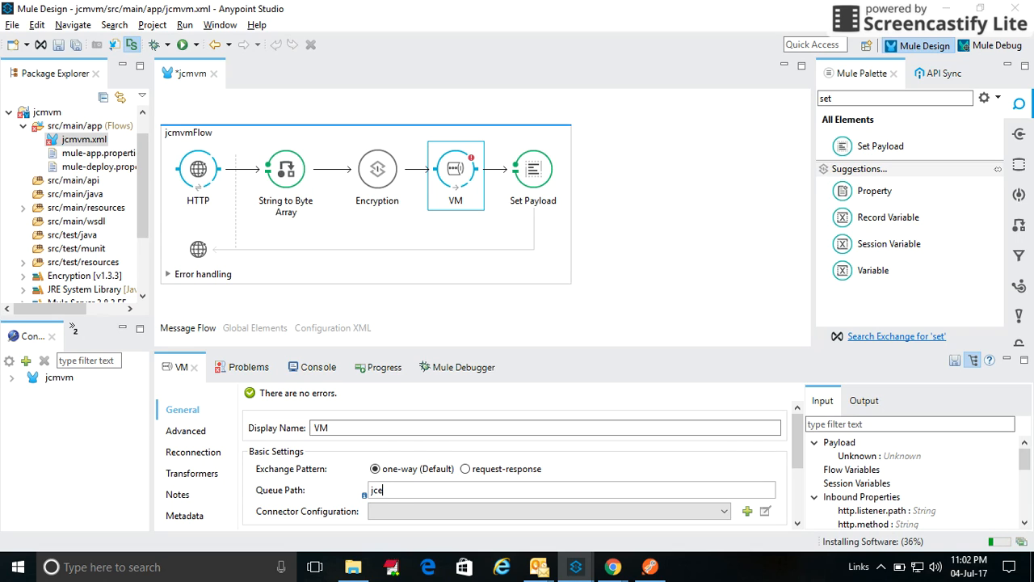
type("vm")
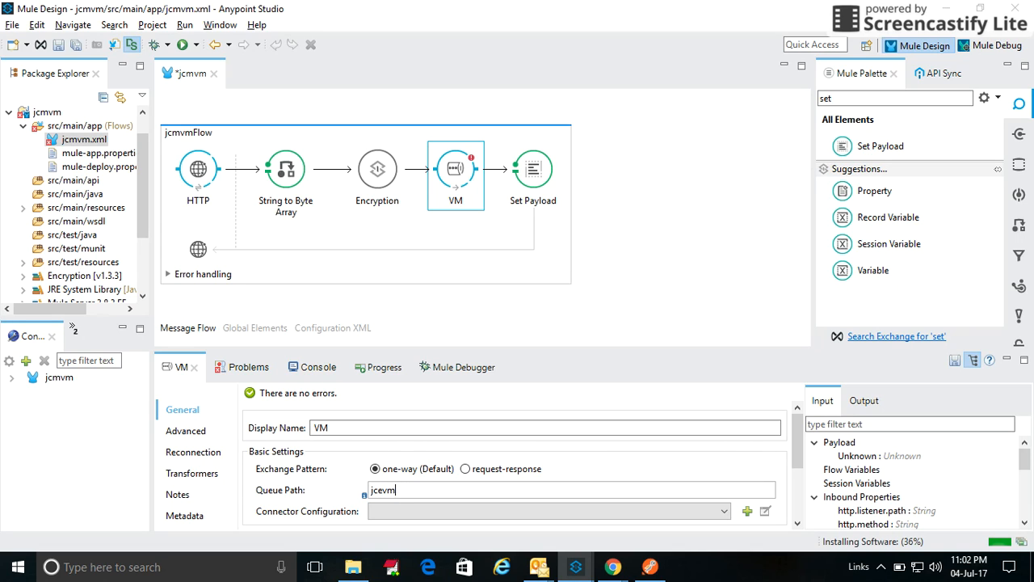
type("queue")
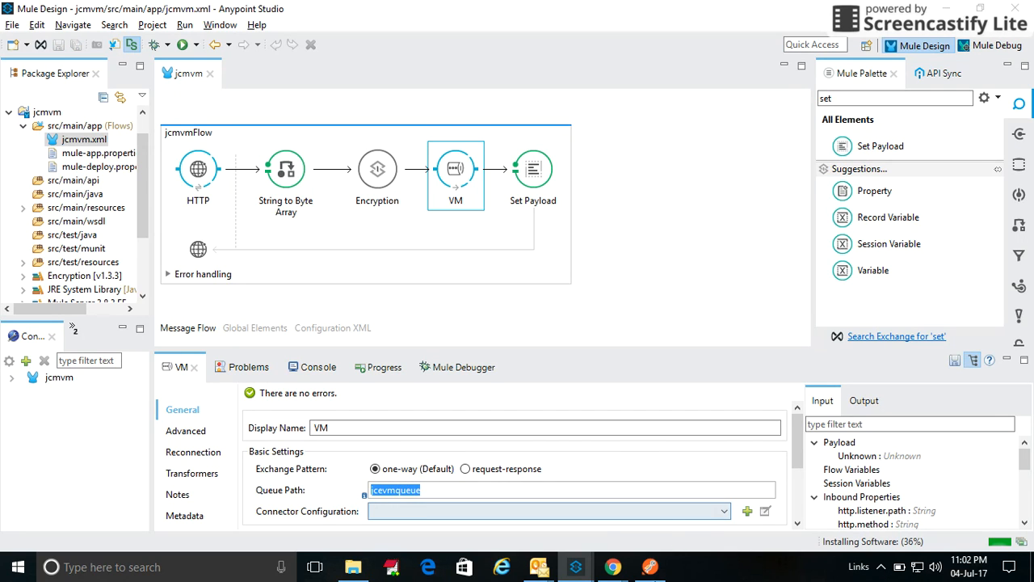
left_click(748, 511)
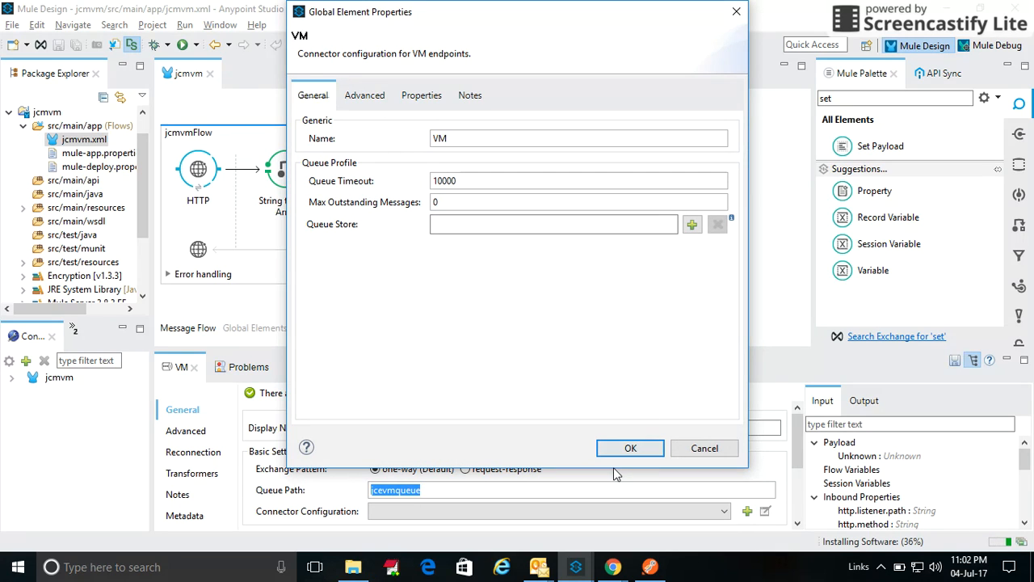
left_click(630, 447)
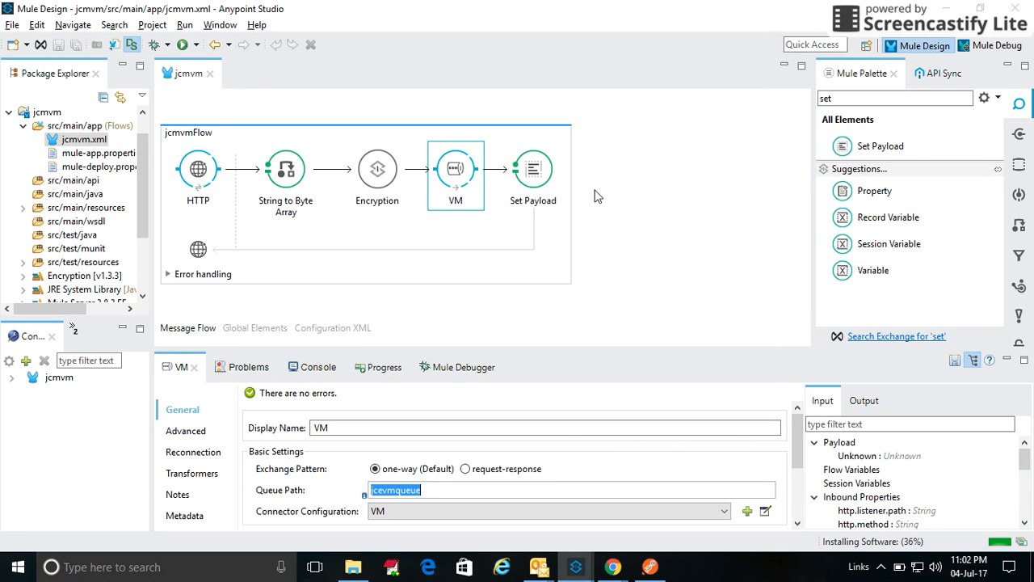
Step: Set the second flow's VM source queue path to jcevmqueue
triple_click(895, 98)
type("vm")
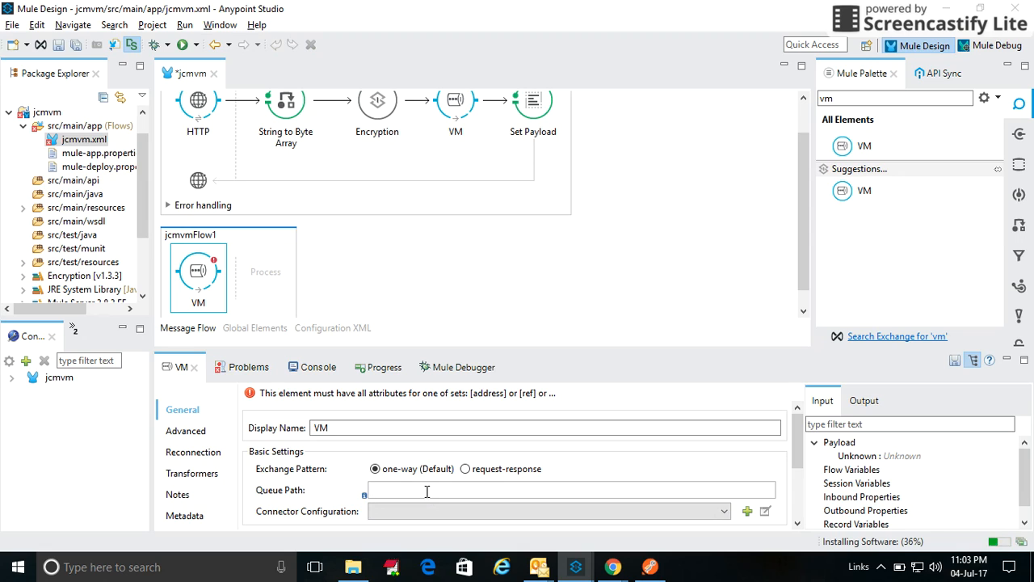
type("jcevmqueue")
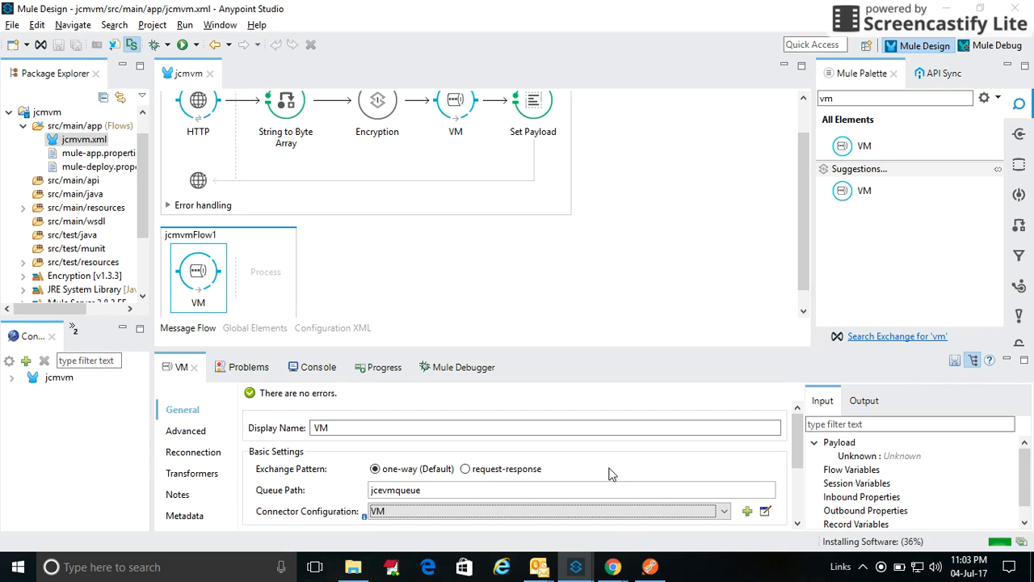
mouse_move(582, 272)
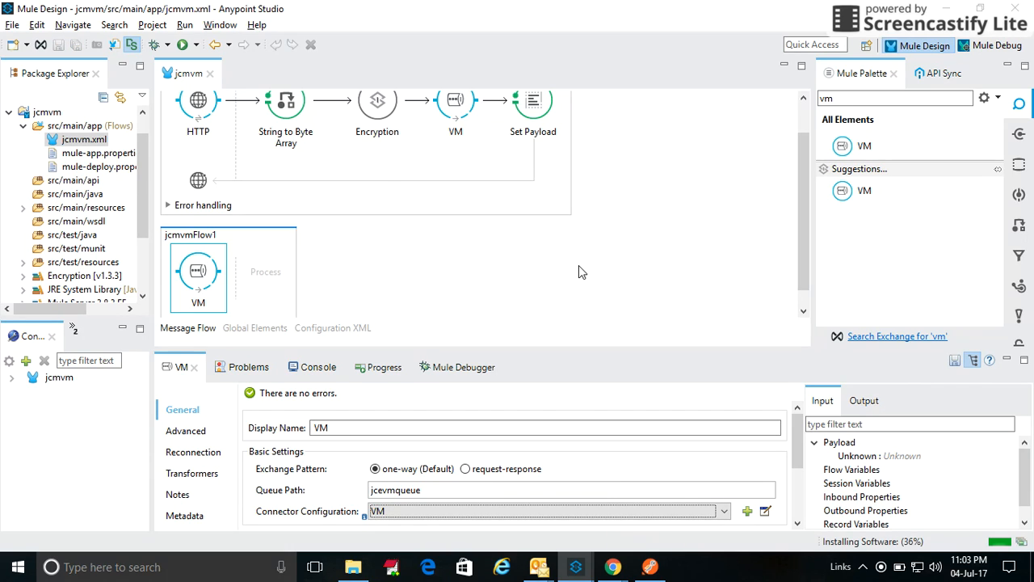
mouse_move(815, 246)
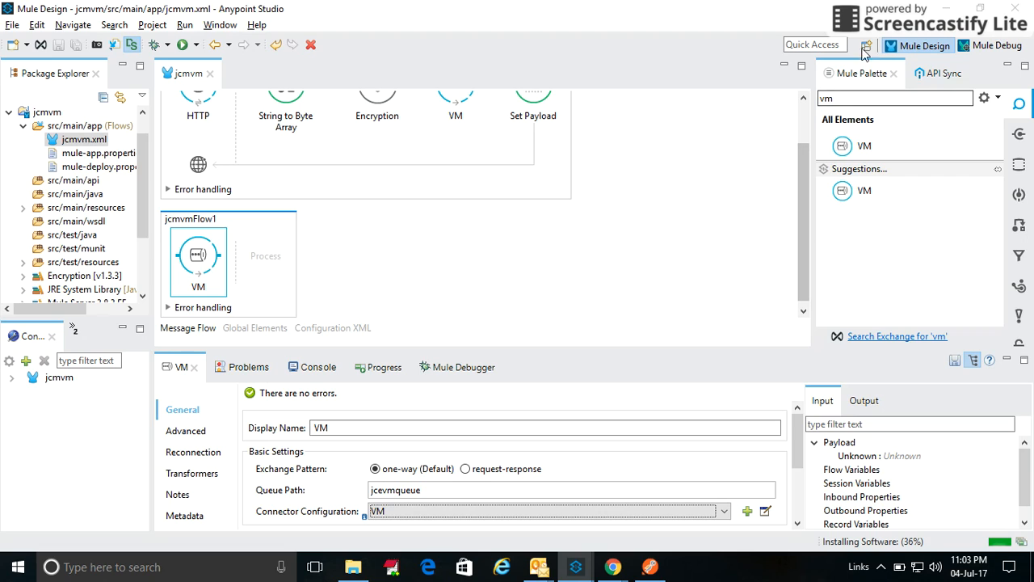
left_click(895, 97)
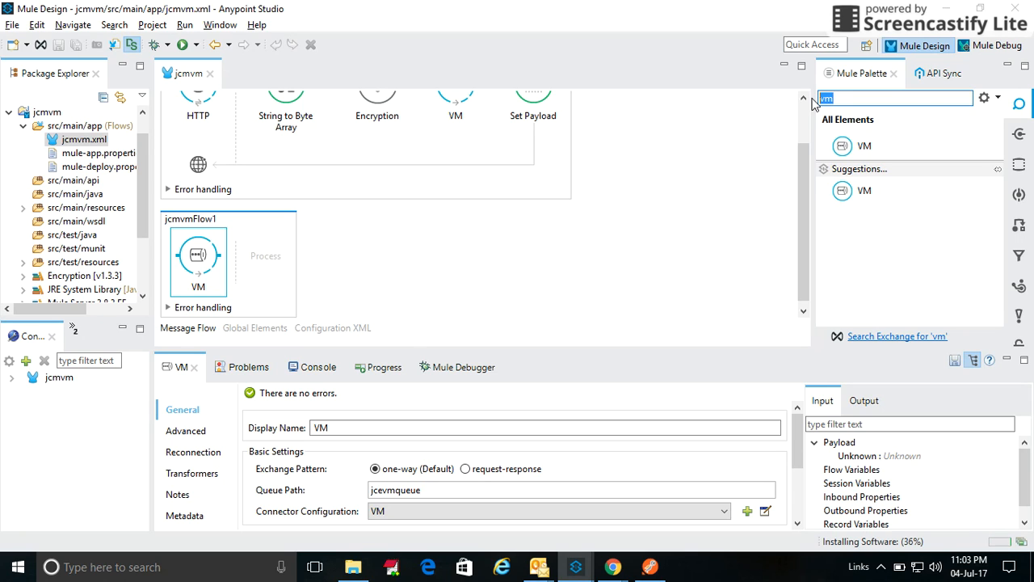
Step: Add Encryption, Object to String and Logger after the VM source in jcmvmFlow1
type("enc")
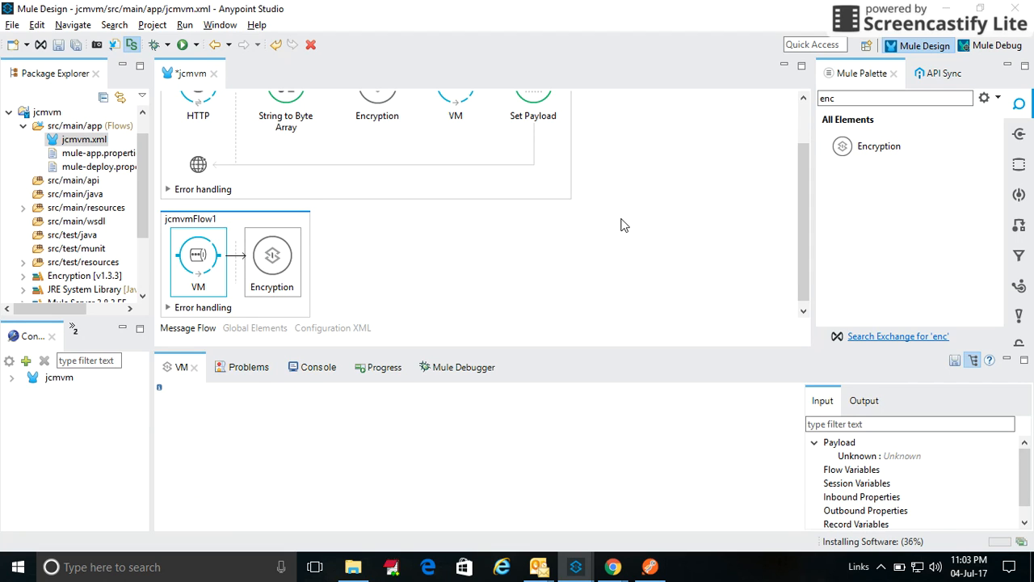
left_click(272, 254)
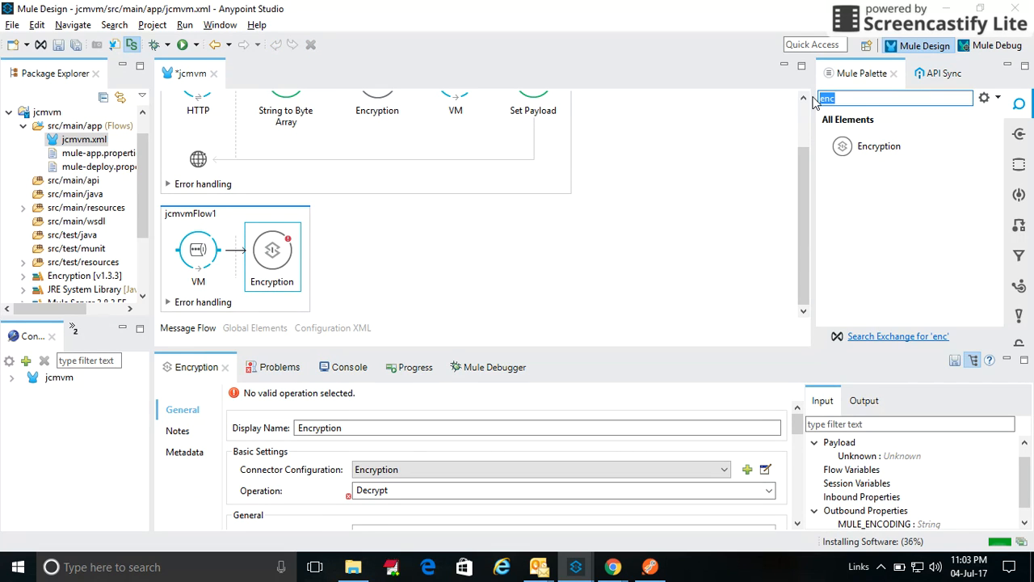
type("objec")
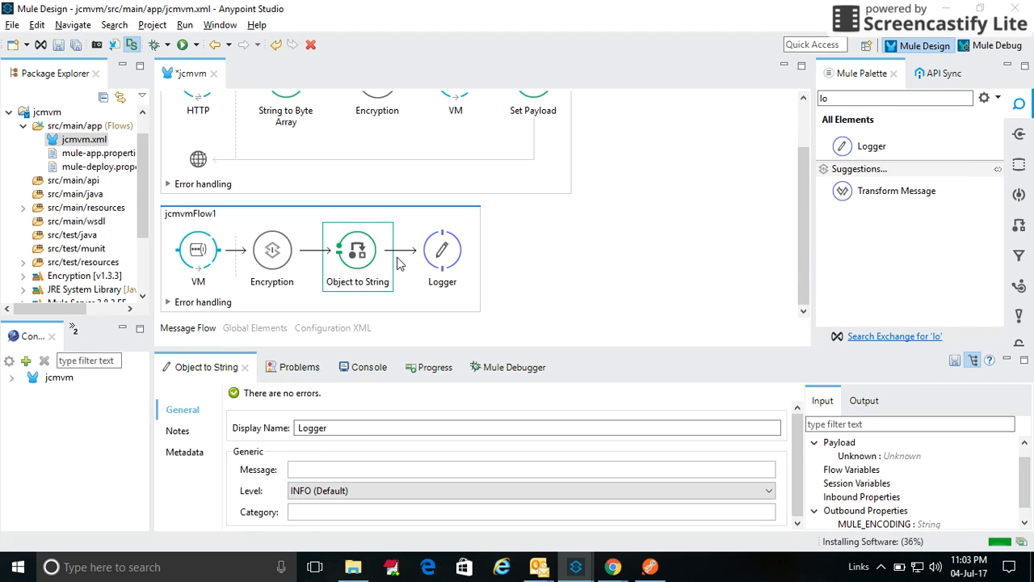
left_click(442, 249)
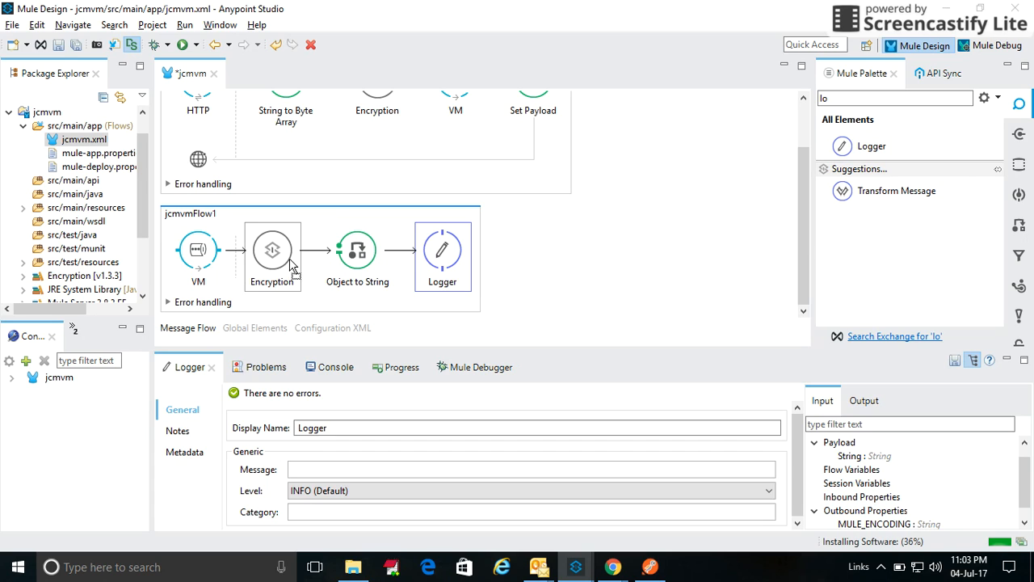
left_click(273, 250)
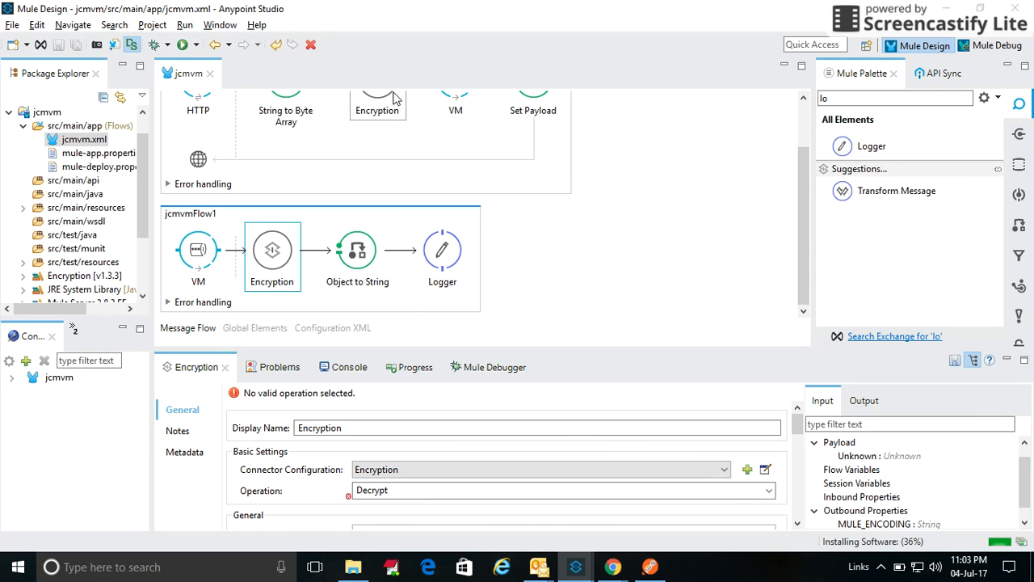
scroll("up", 3)
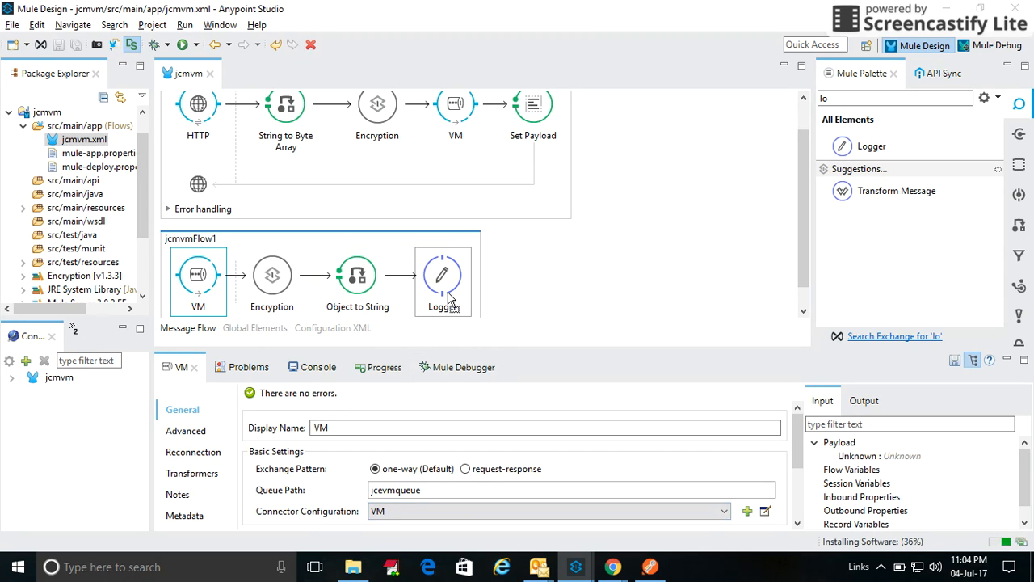
Step: Enter 'This is final : #[payload]' as the Logger's message
left_click(442, 274)
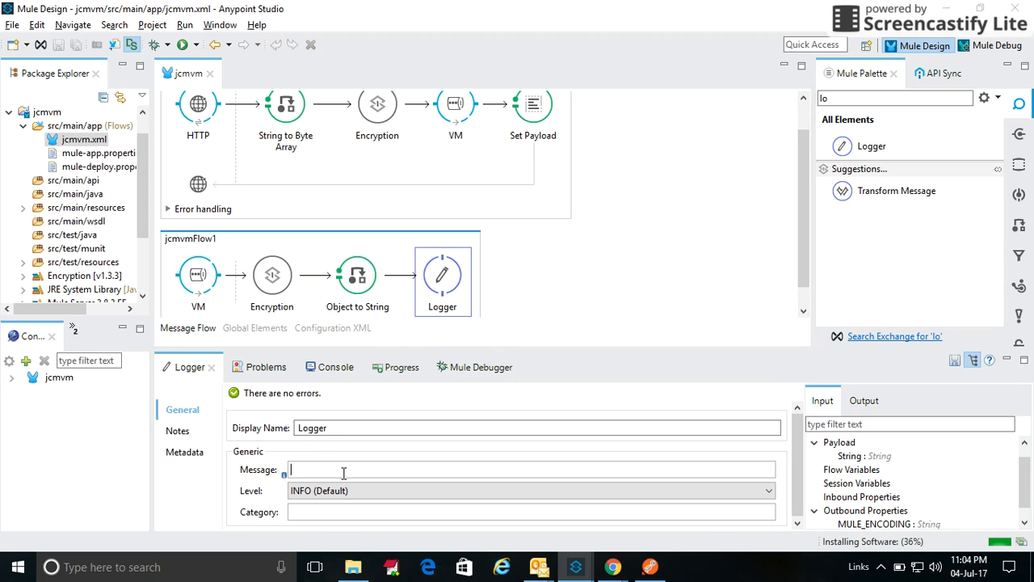
type("@")
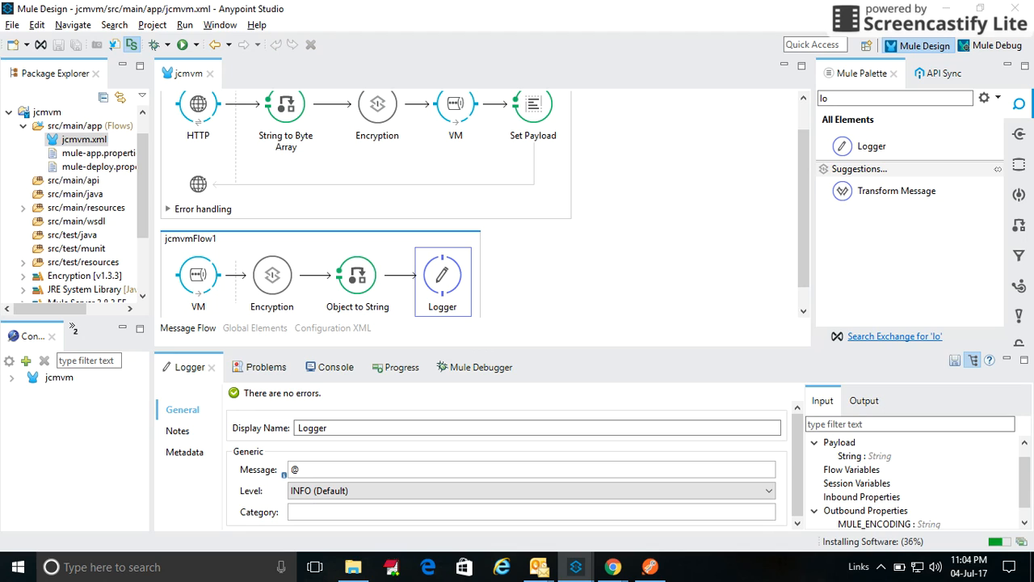
type("#[payload]")
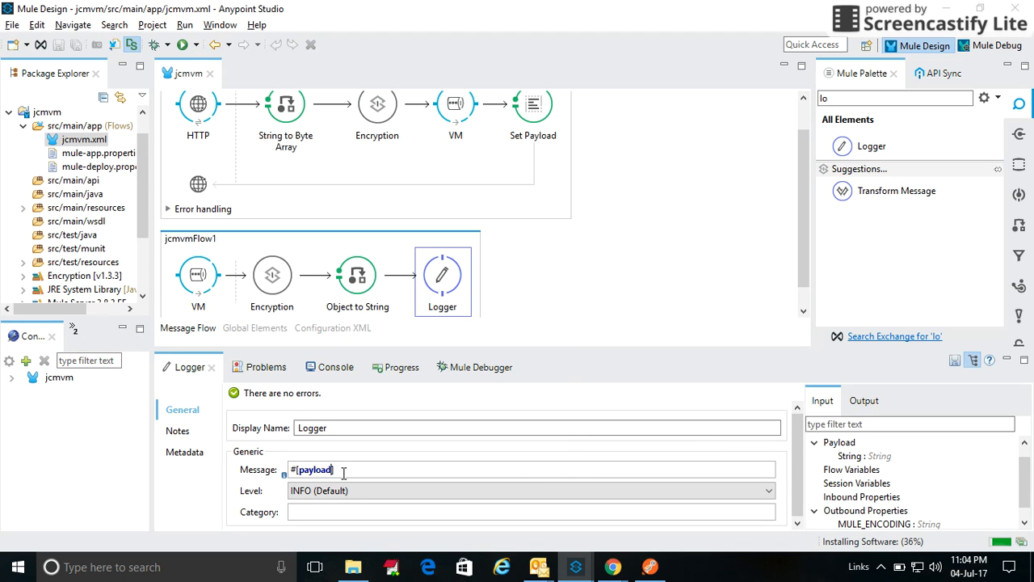
type("Thi")
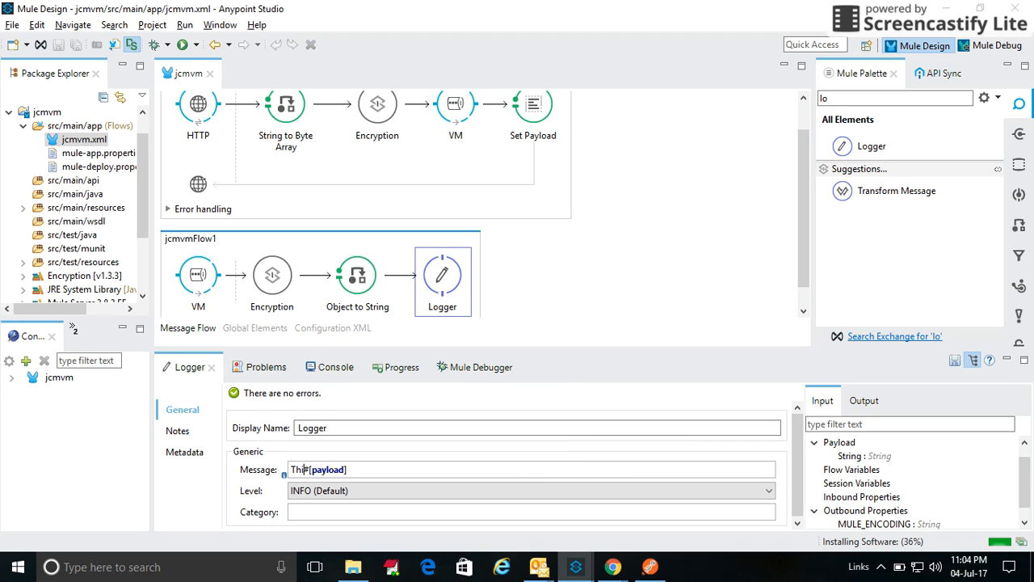
type("is #")
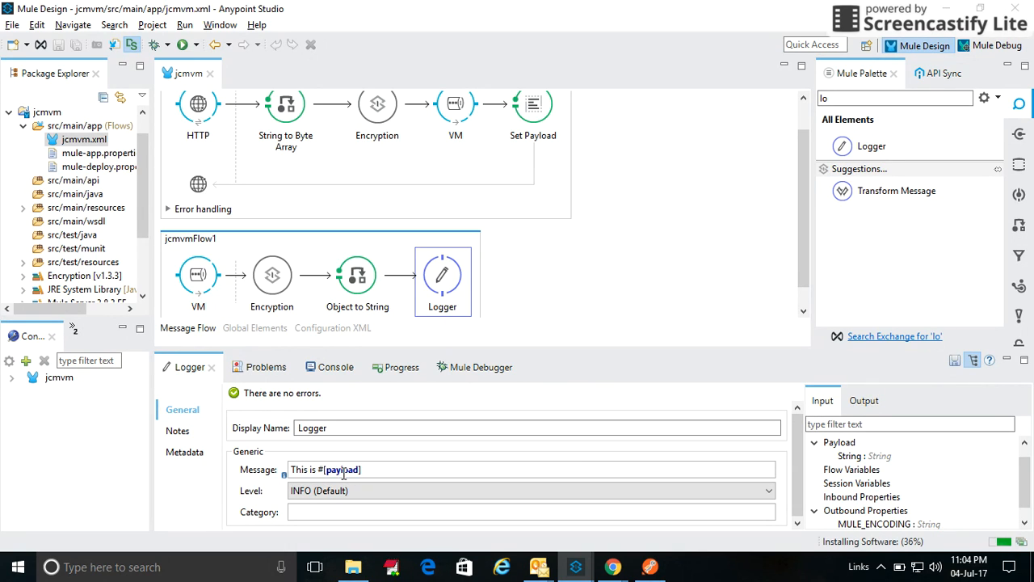
type("final  :")
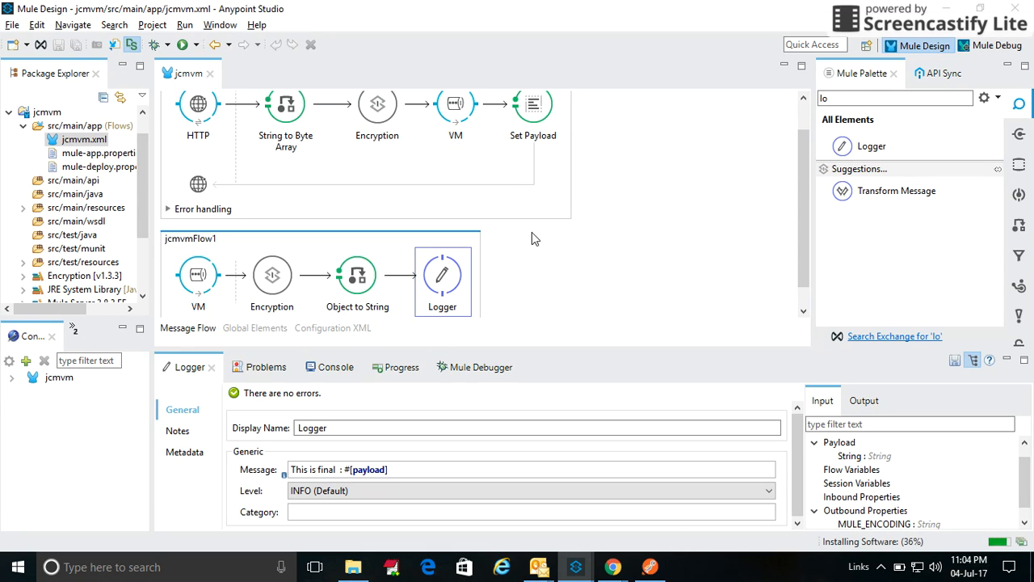
left_click(533, 120)
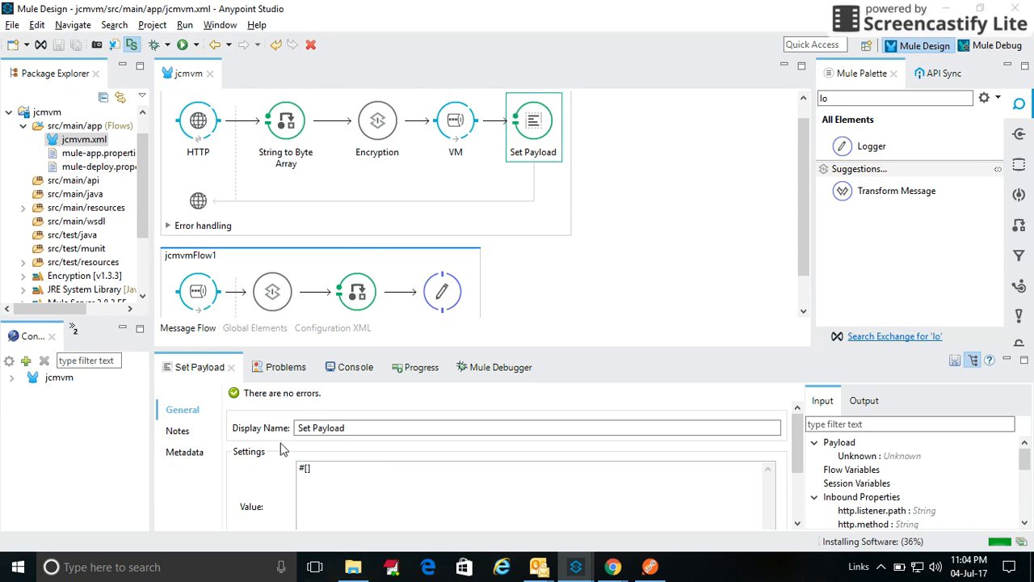
Step: Set the Set Payload value to 'This payload sent to VM : #[payload]' and run jcmvm as a Mule application
left_click(316, 471)
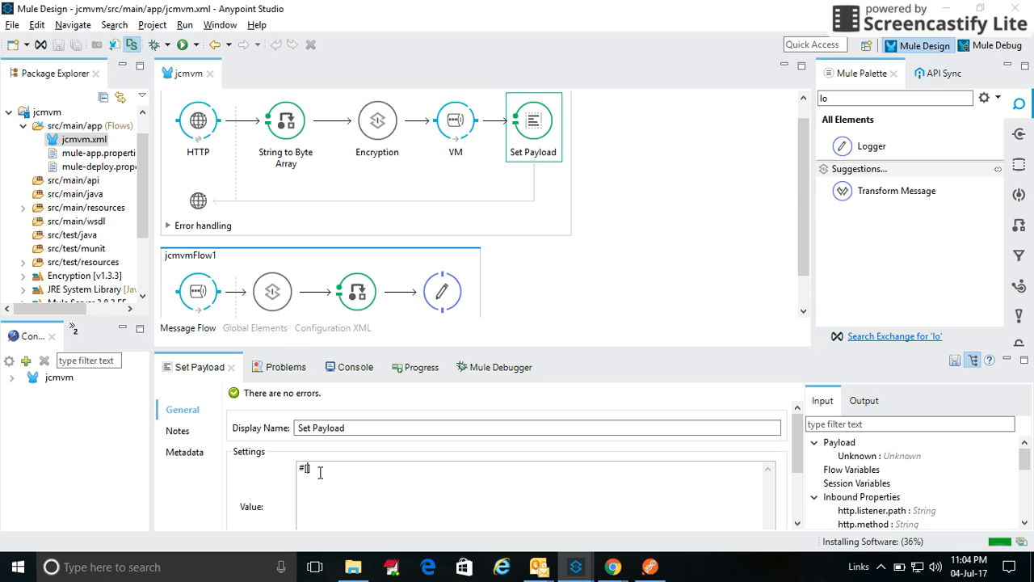
type("Pa")
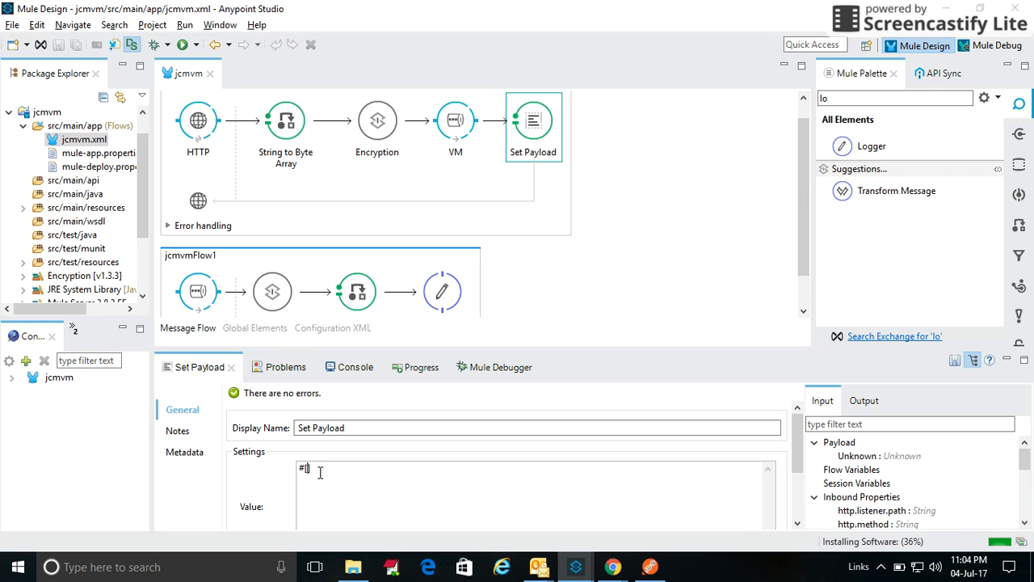
type("payload]")
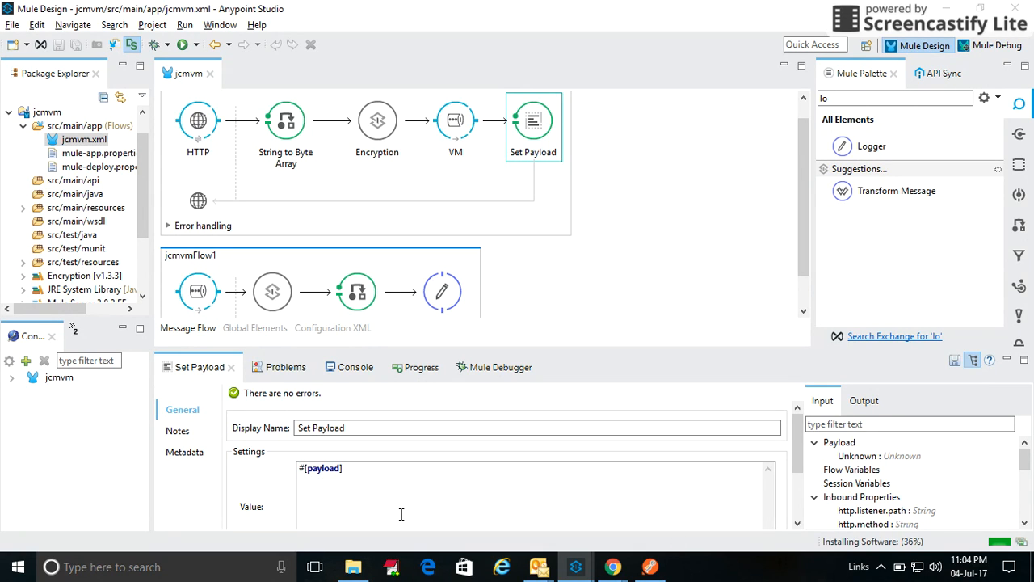
type("This")
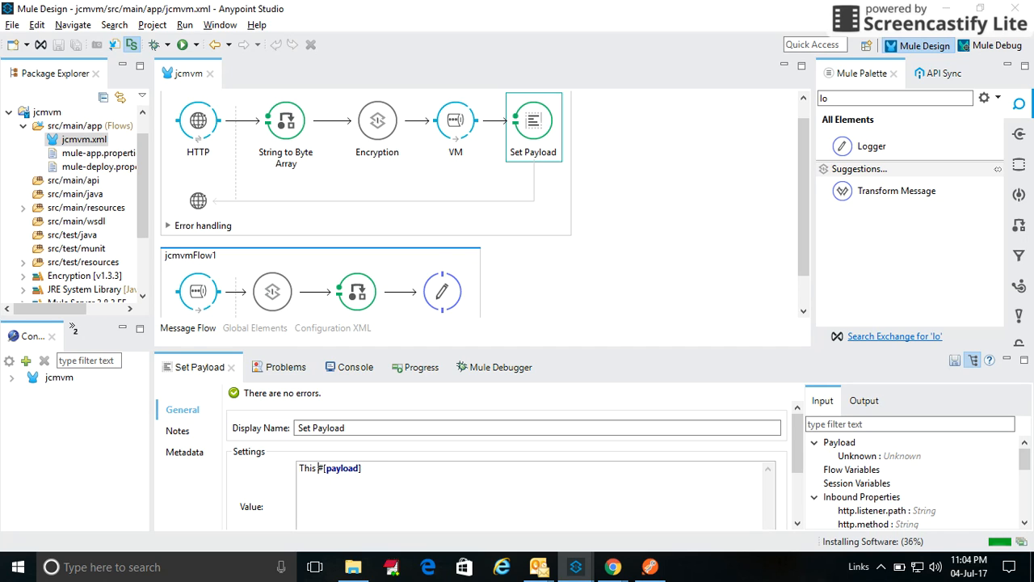
type("payload sent to VM :")
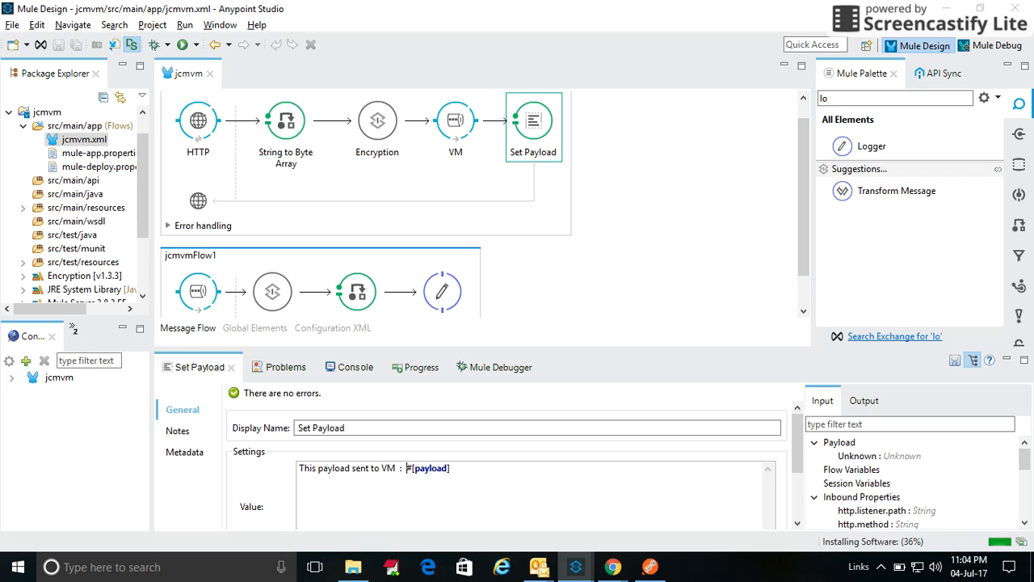
mouse_move(633, 269)
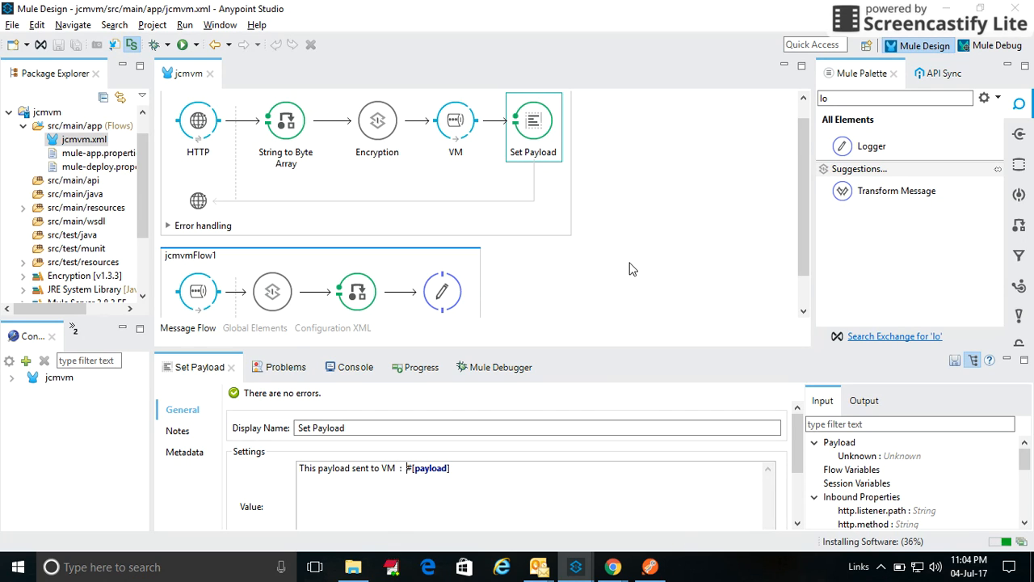
scroll("down", 3)
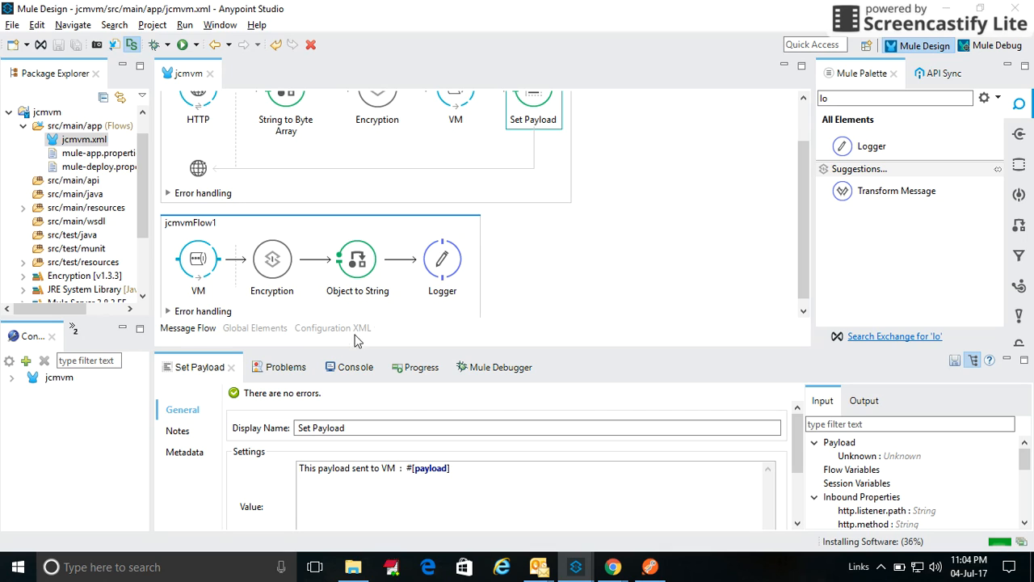
left_click(344, 367)
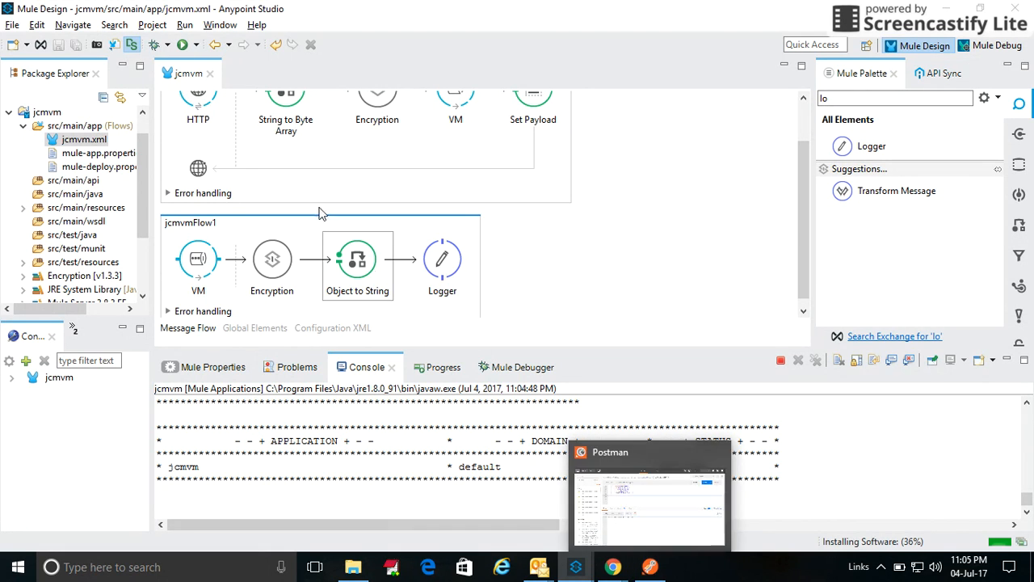
left_click(198, 122)
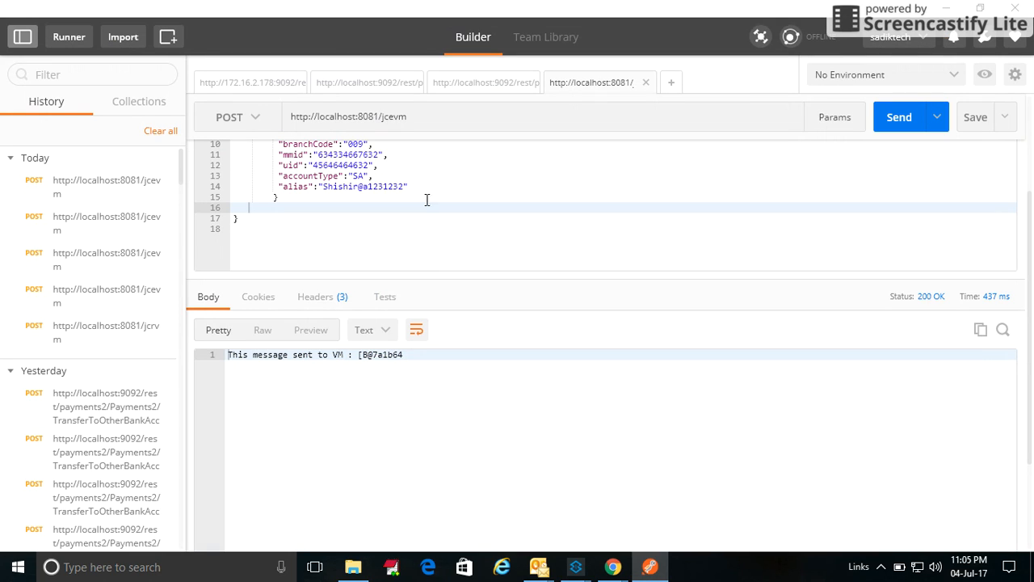
double_click(384, 117)
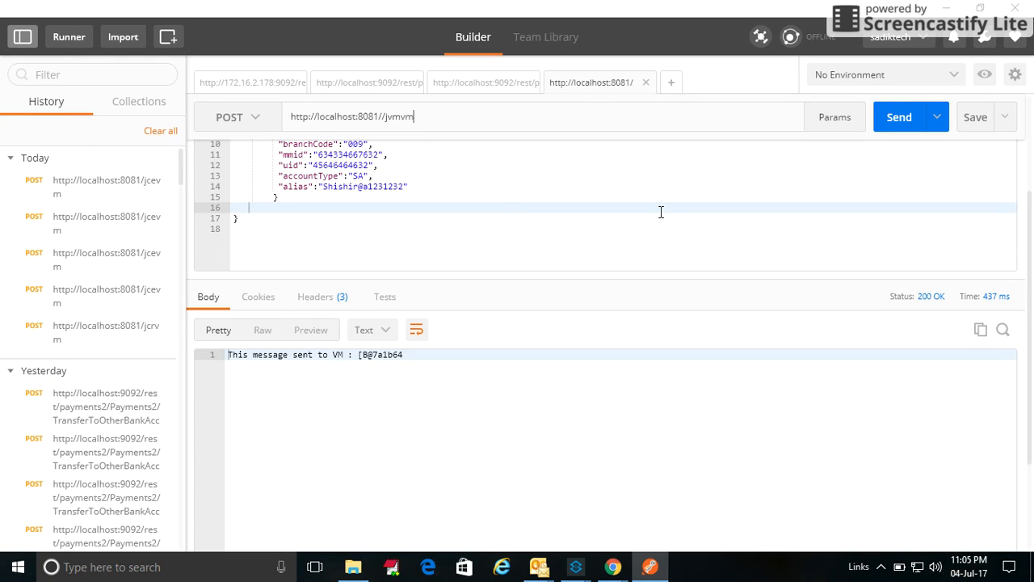
left_click(900, 116)
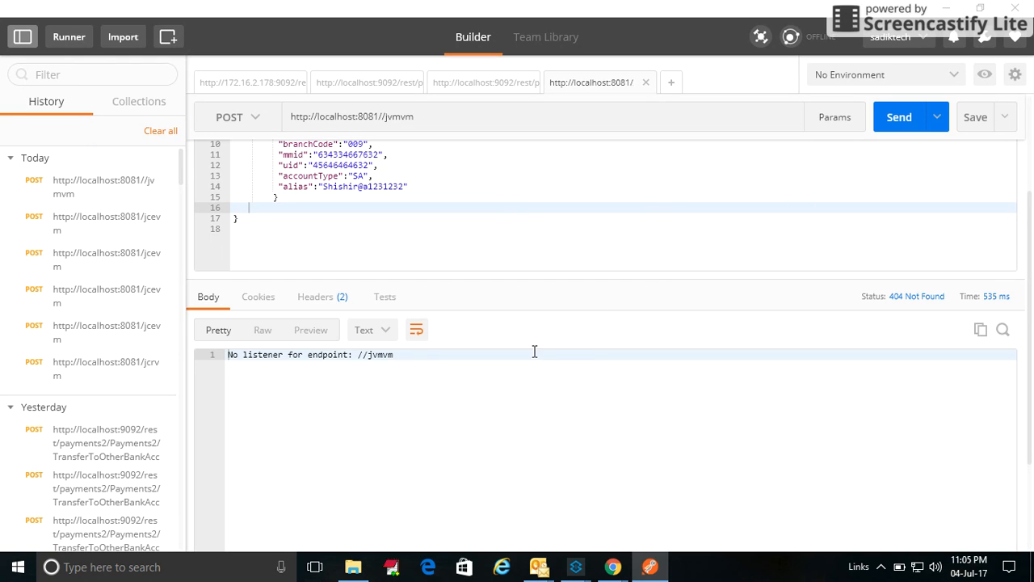
mouse_move(400, 255)
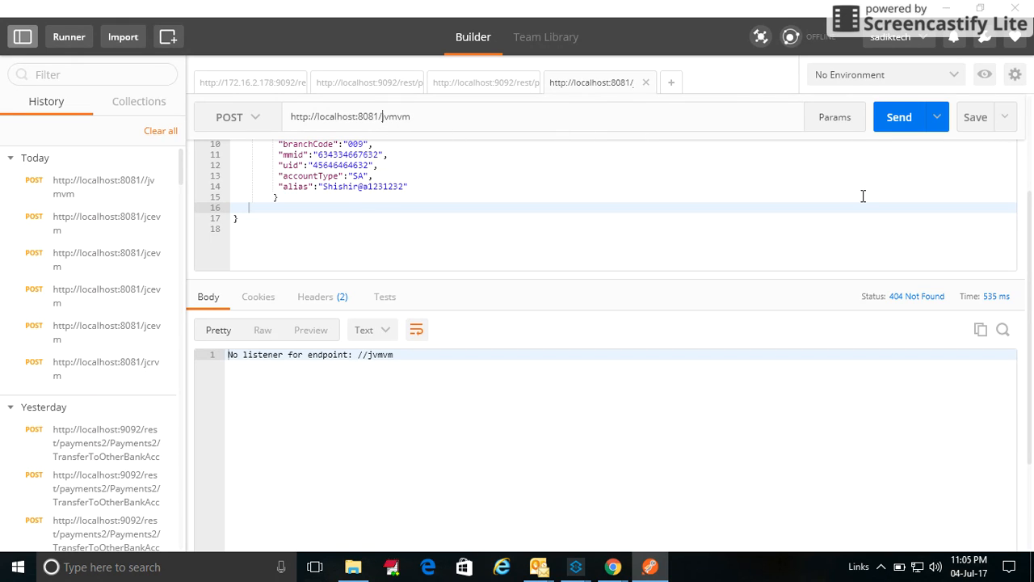
left_click(900, 117)
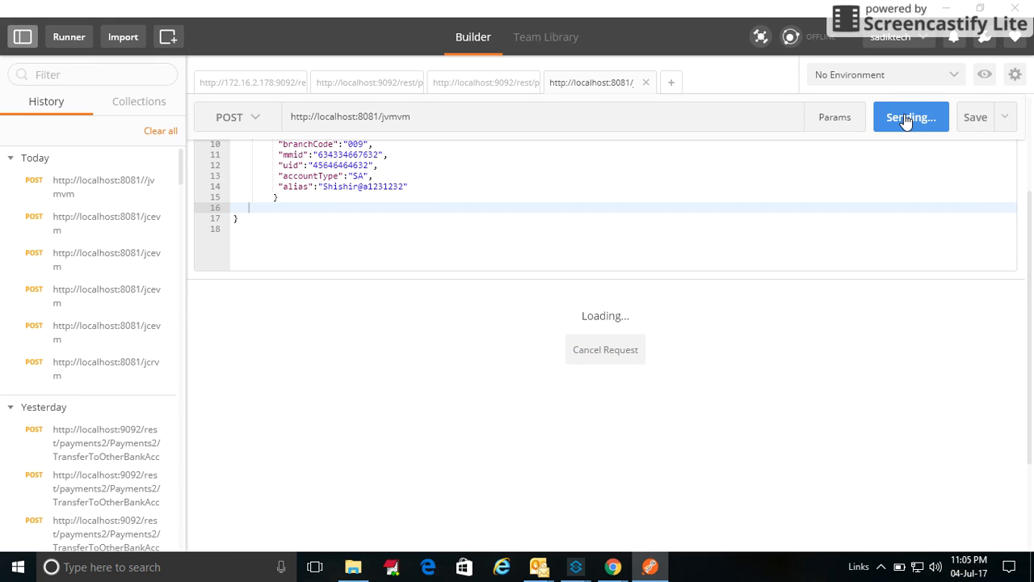
left_click(911, 117)
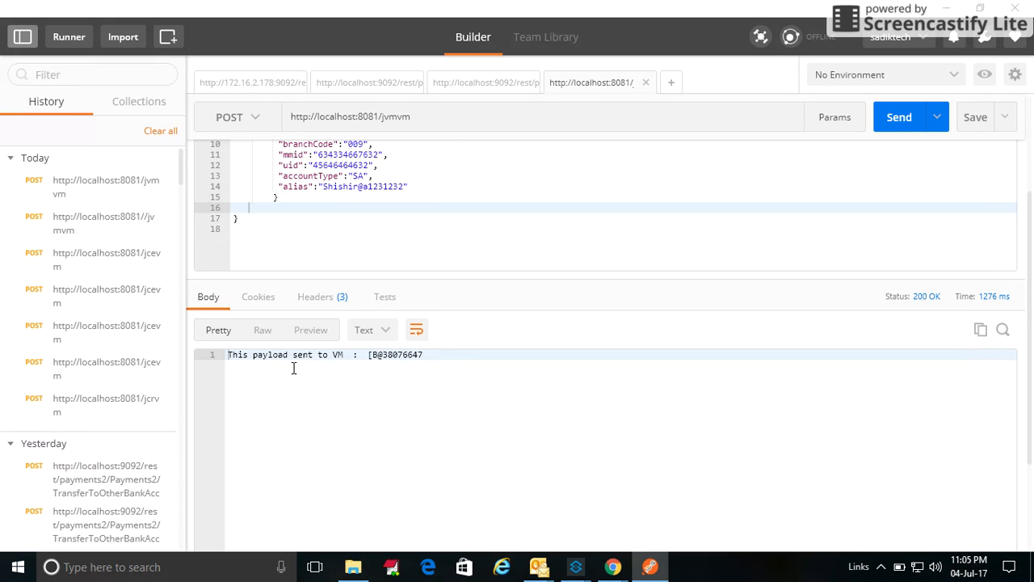
mouse_move(503, 429)
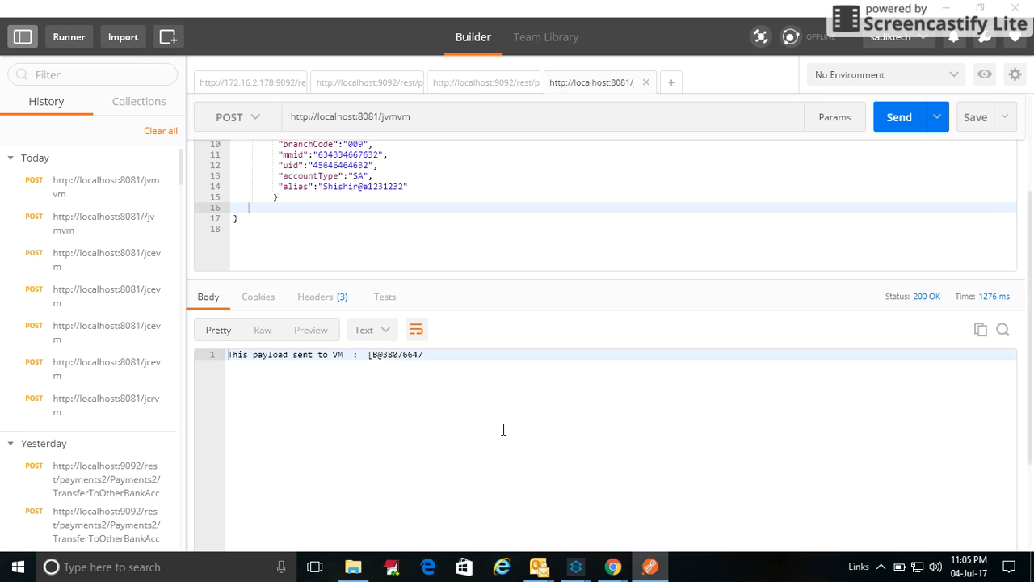
mouse_move(576, 566)
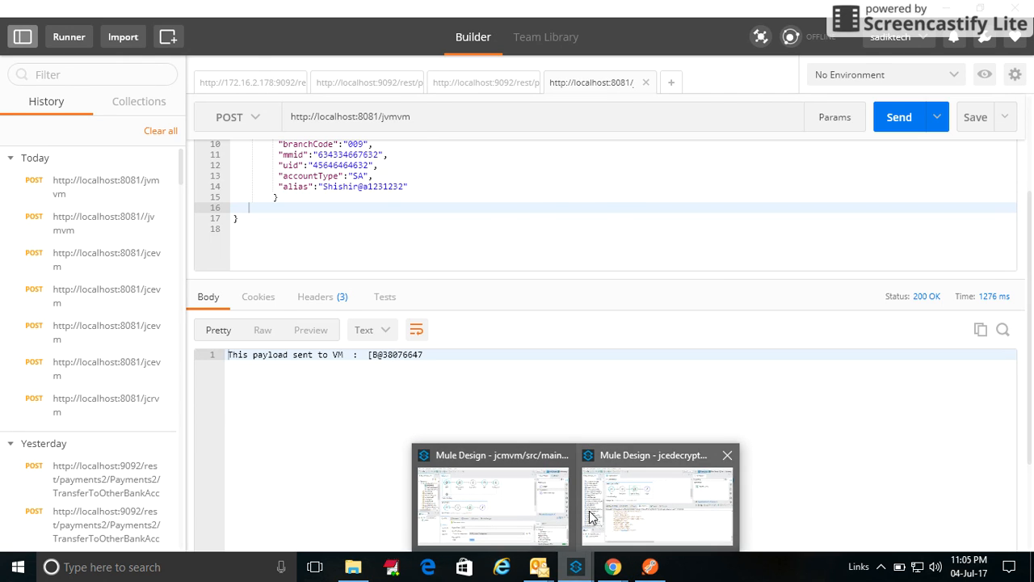
left_click(656, 505)
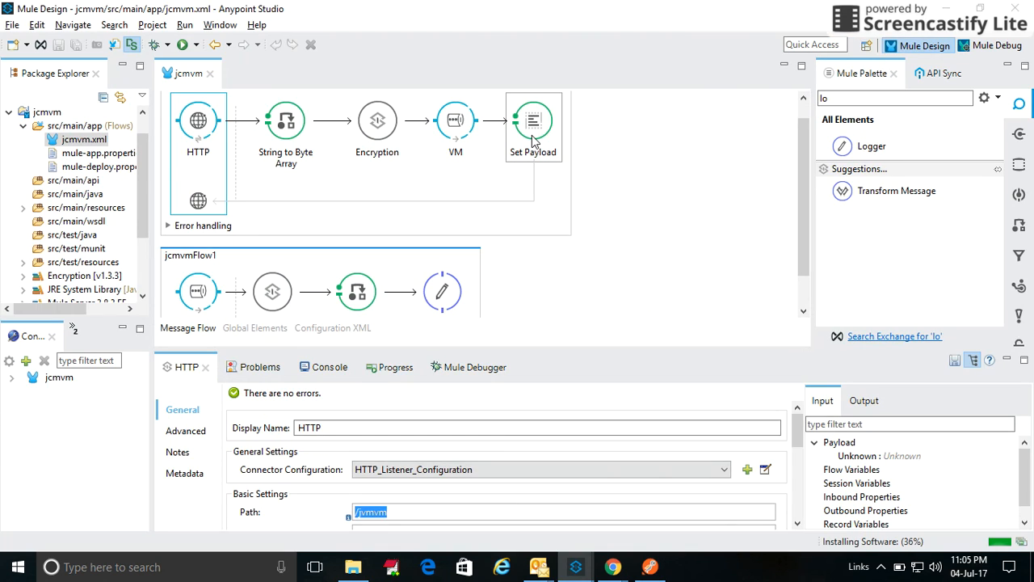
Step: Review the Set Payload settings, then switch to the jcedecryptorvm window showing its decrypted JSON console output
left_click(532, 121)
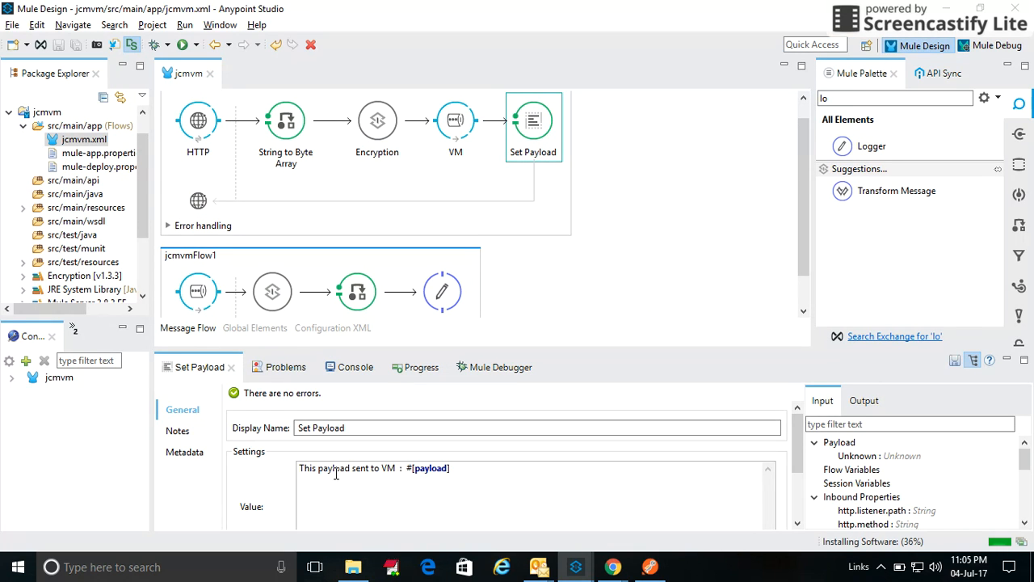
key("alt+tab")
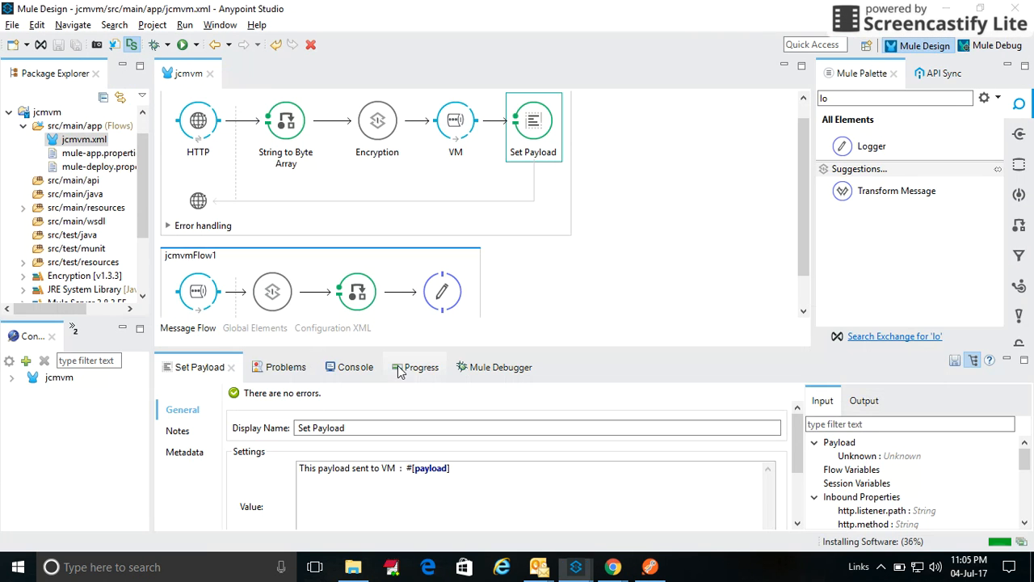
left_click(355, 366)
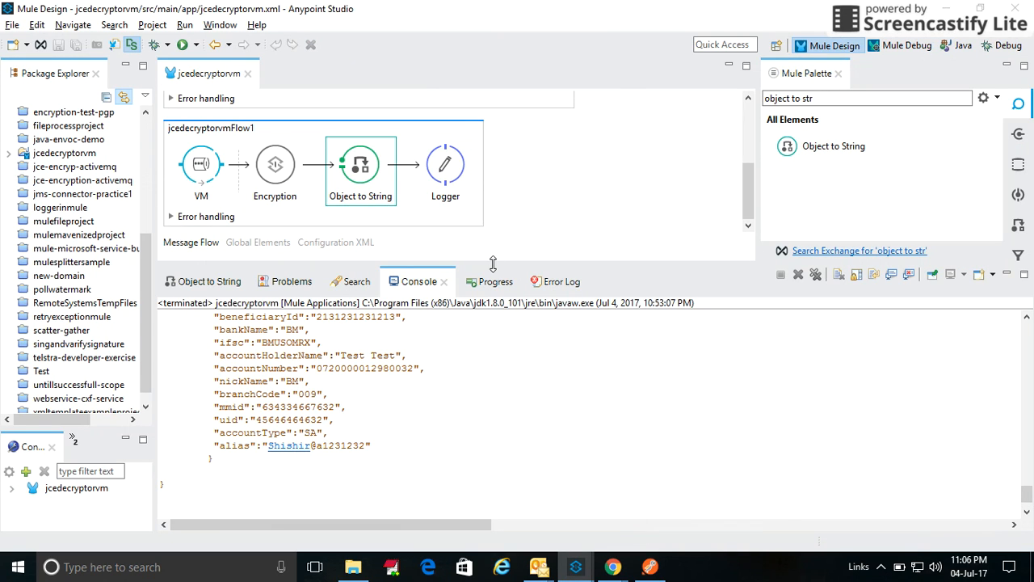
left_click(445, 166)
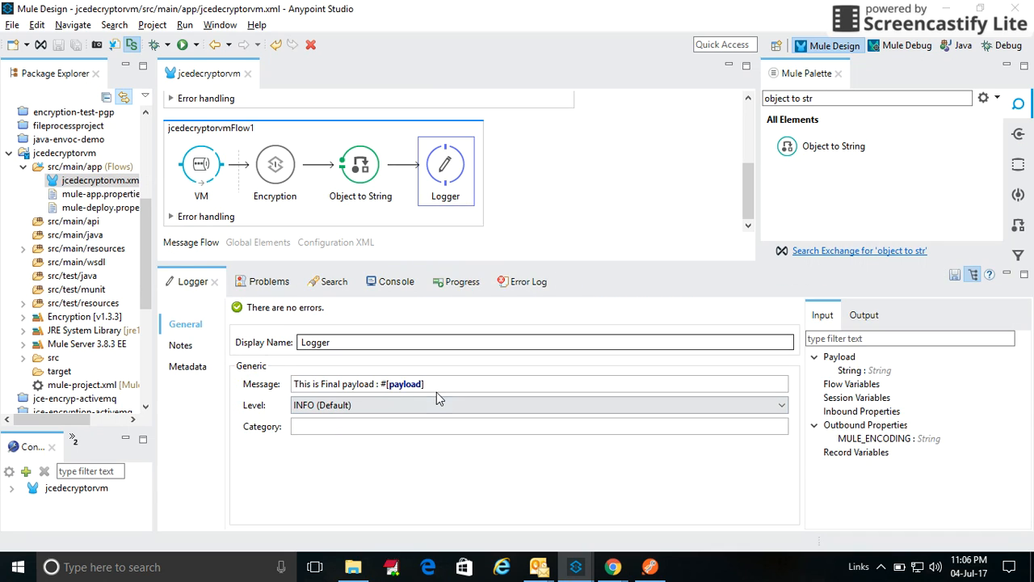
left_click(385, 281)
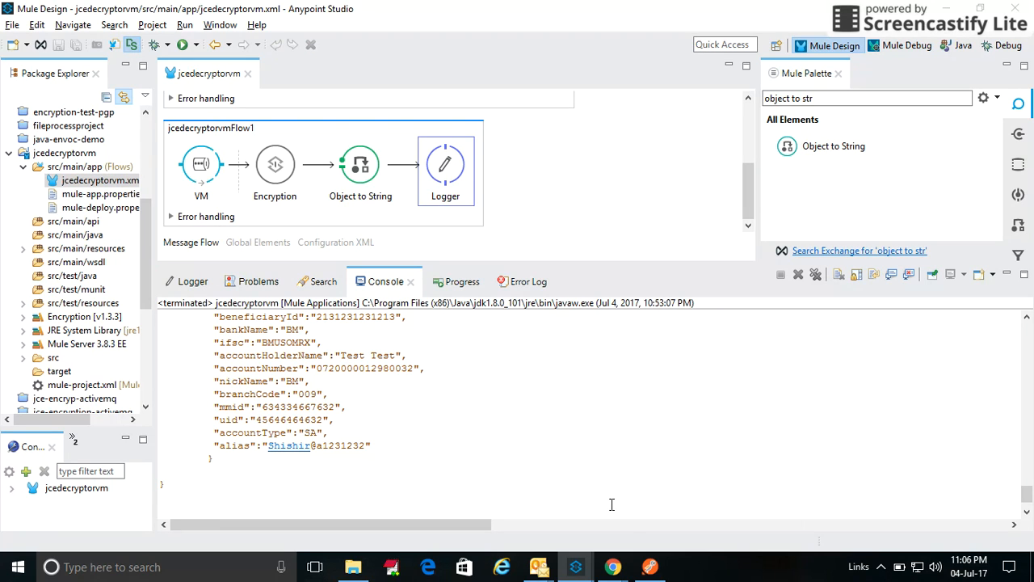
mouse_move(650, 566)
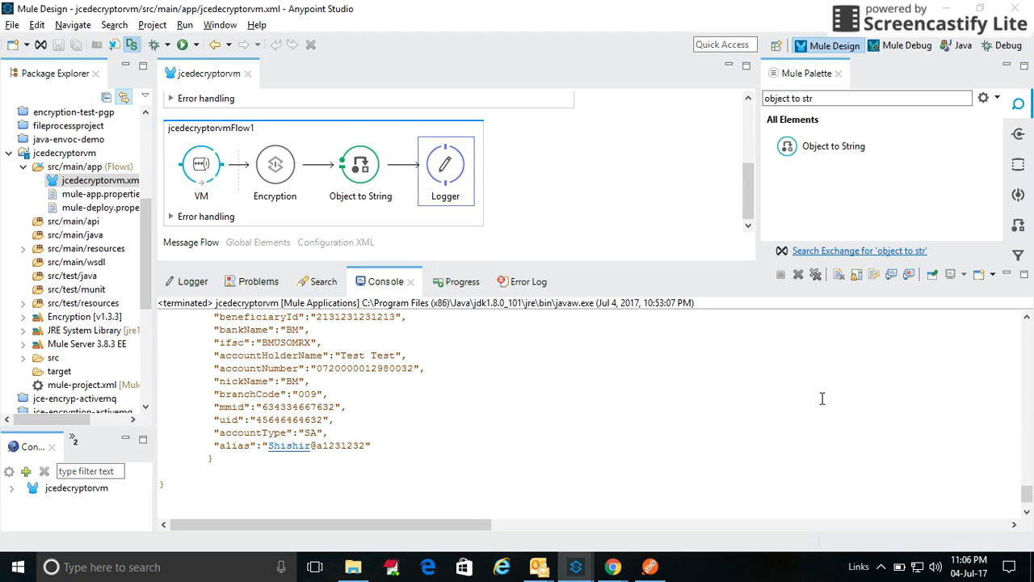
mouse_move(612, 567)
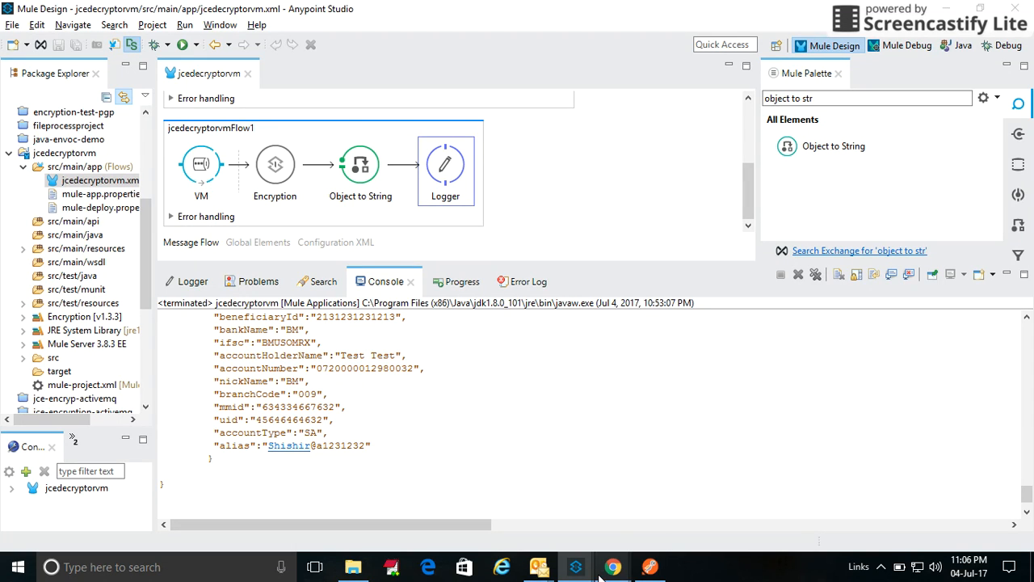